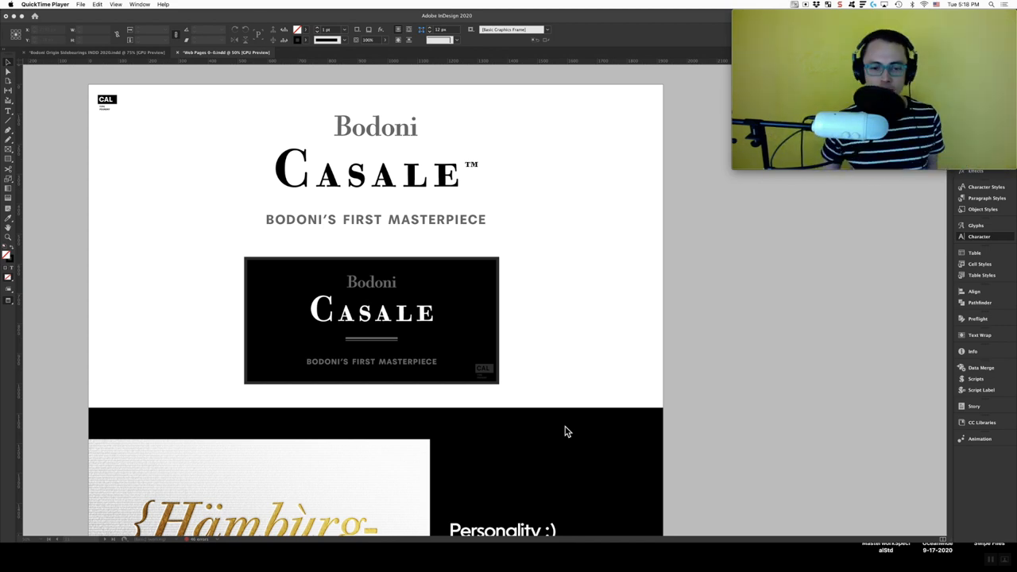
Step: Open the scanned Q. Horatii Flacci Vita page in Preview and read down to its italic epigram
{"action": "scroll", "scroll_direction": "down", "scroll_amount": 3}
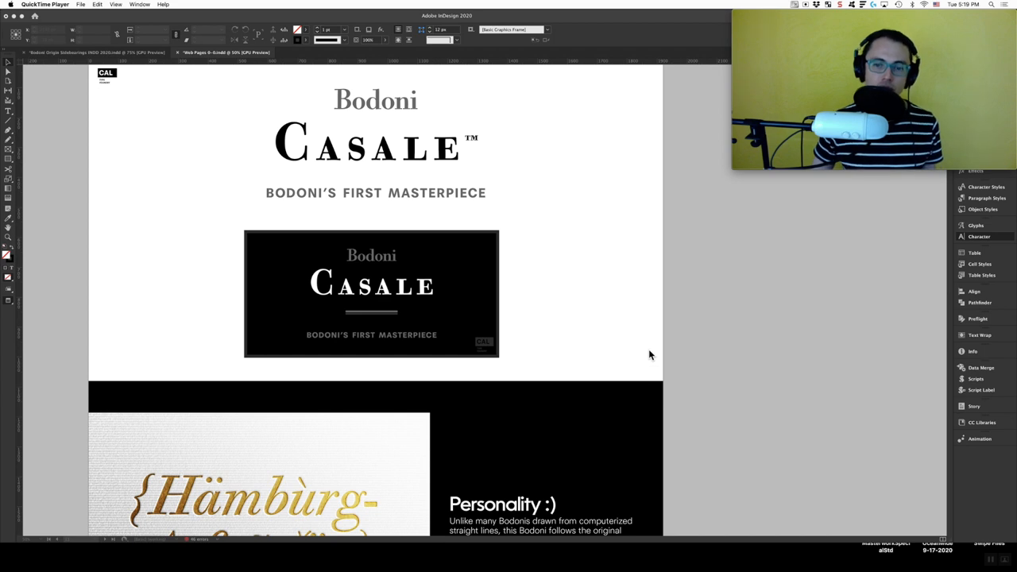
{"action": "left_click", "coordinate": [978, 236]}
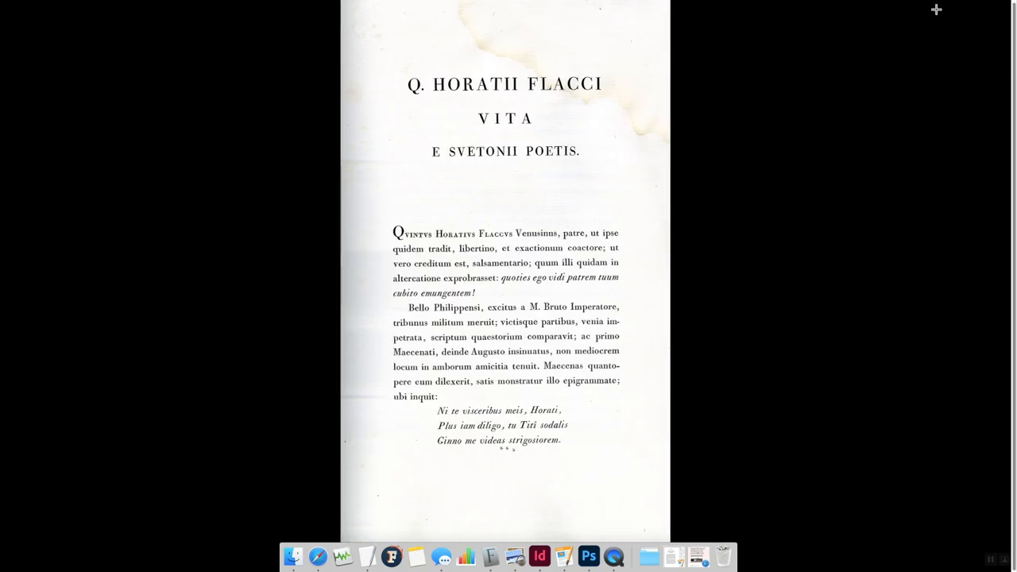
{"action": "mouse_move", "coordinate": [552, 295]}
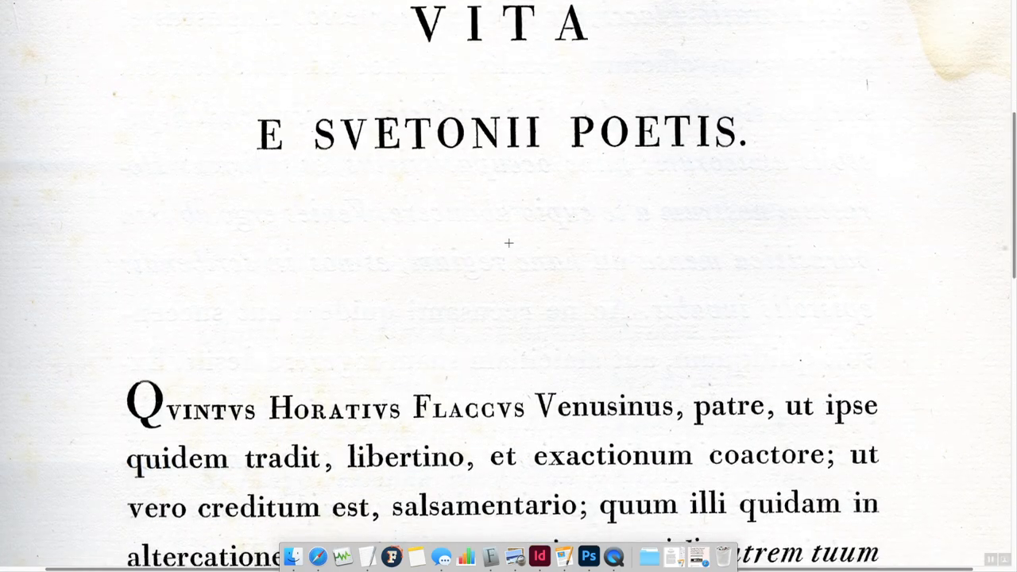
{"action": "scroll", "scroll_direction": "down", "scroll_amount": 3}
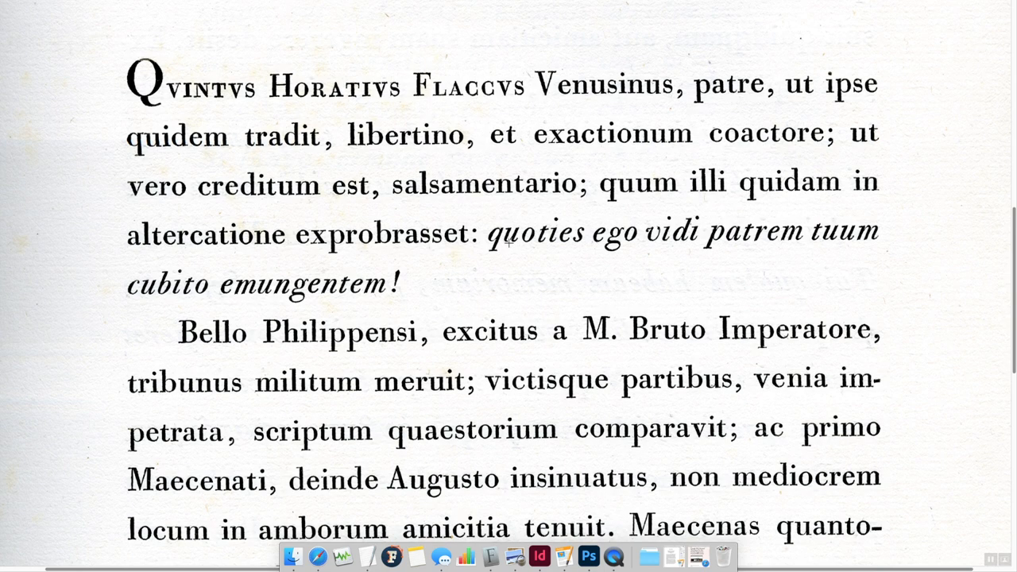
{"action": "scroll", "scroll_direction": "down", "scroll_amount": 3}
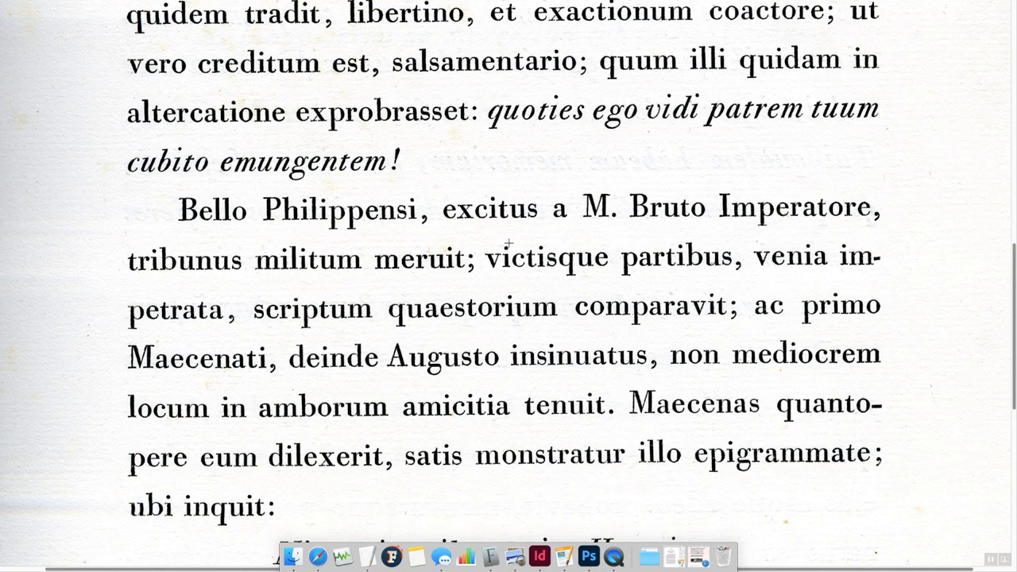
{"action": "scroll", "scroll_direction": "down", "scroll_amount": 3}
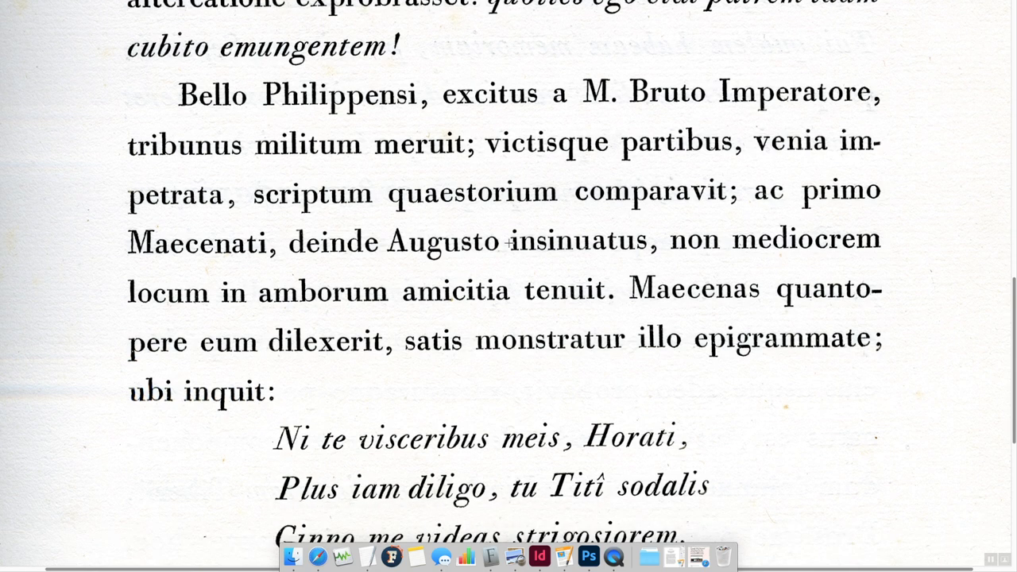
{"action": "scroll", "scroll_direction": "down", "scroll_amount": 3}
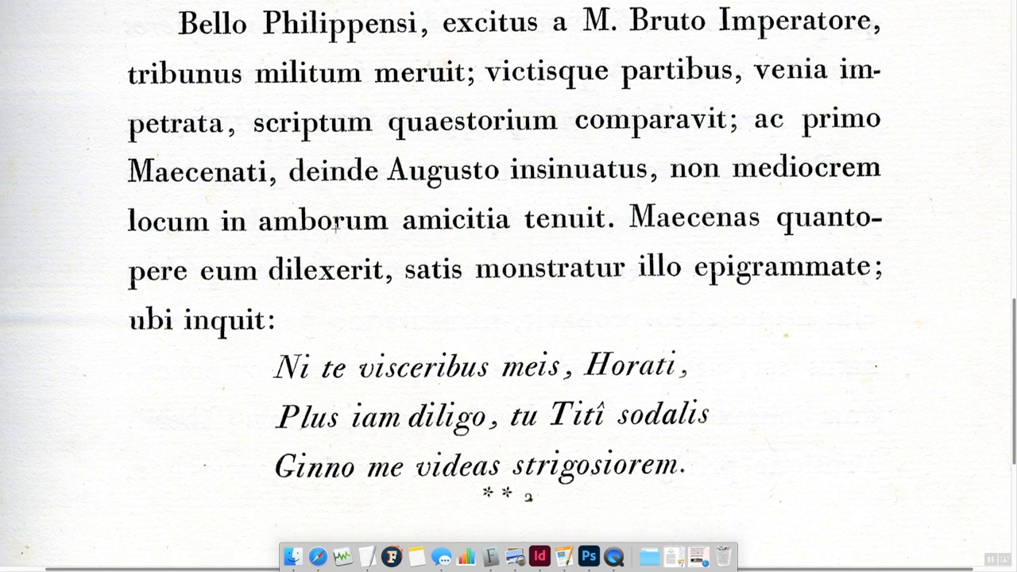
{"action": "scroll", "scroll_direction": "up", "scroll_amount": 3}
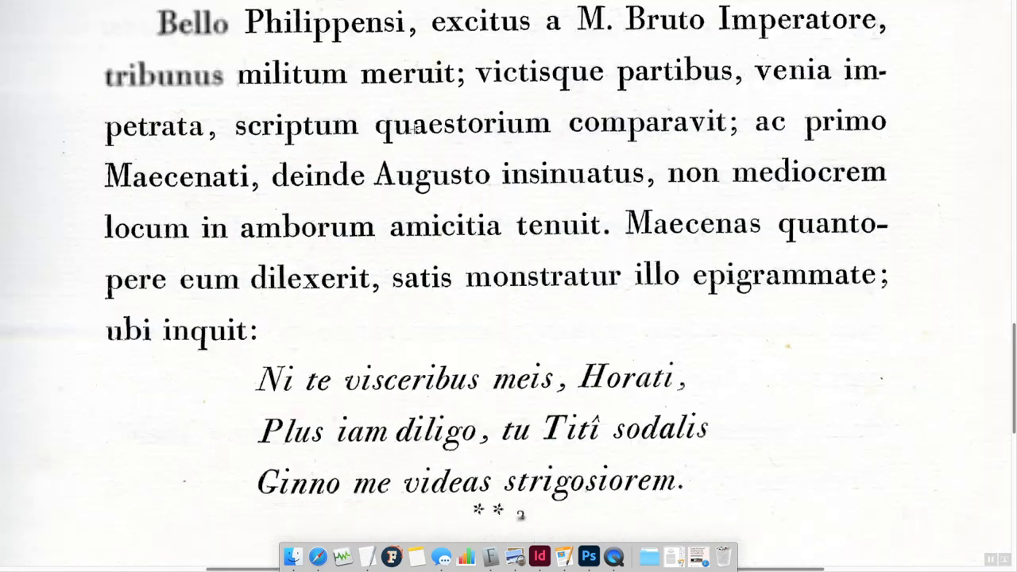
{"action": "scroll", "scroll_direction": "down", "scroll_amount": 3}
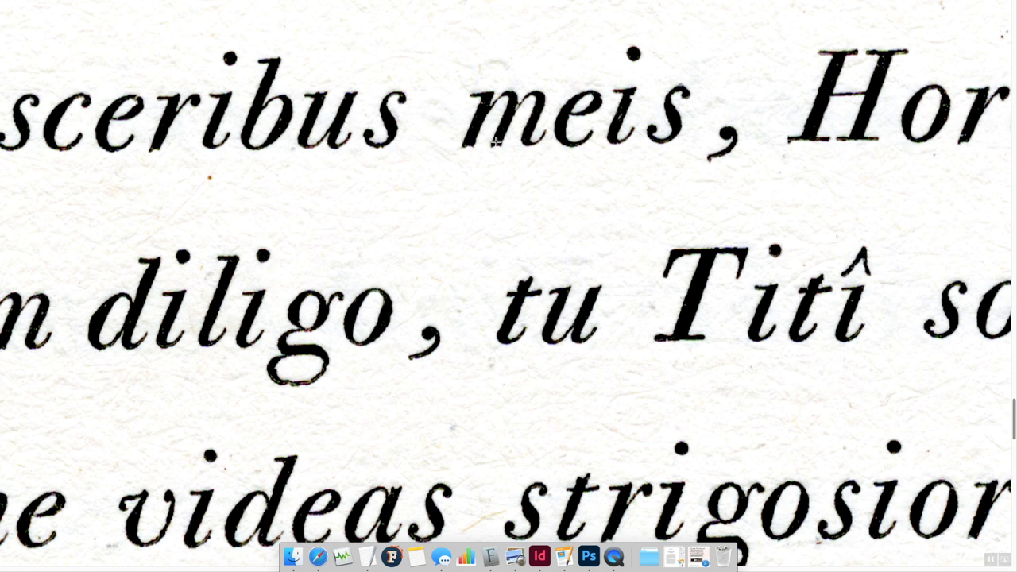
{"action": "mouse_move", "coordinate": [122, 342]}
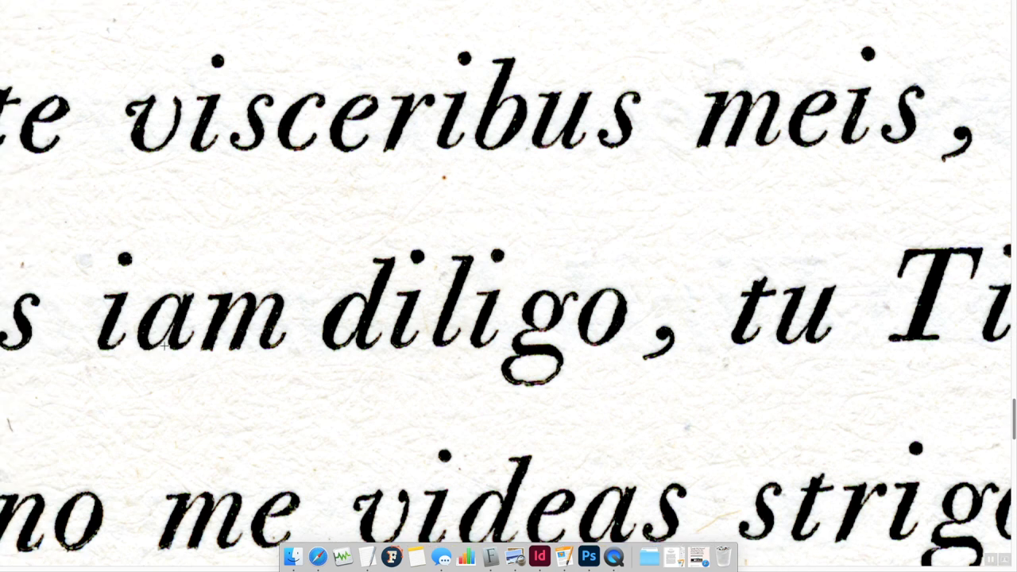
{"action": "mouse_move", "coordinate": [213, 353]}
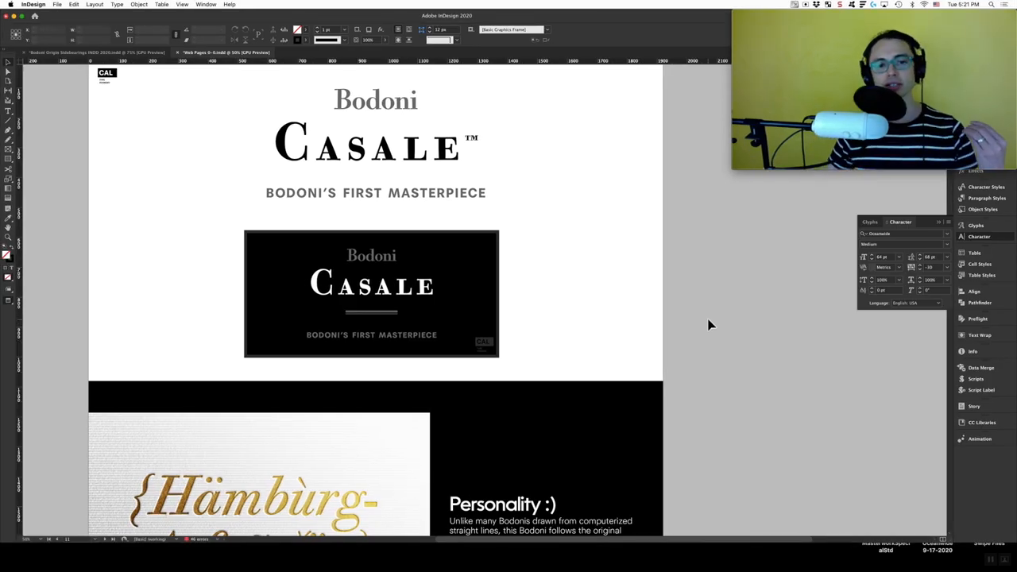
{"action": "mouse_move", "coordinate": [656, 273]}
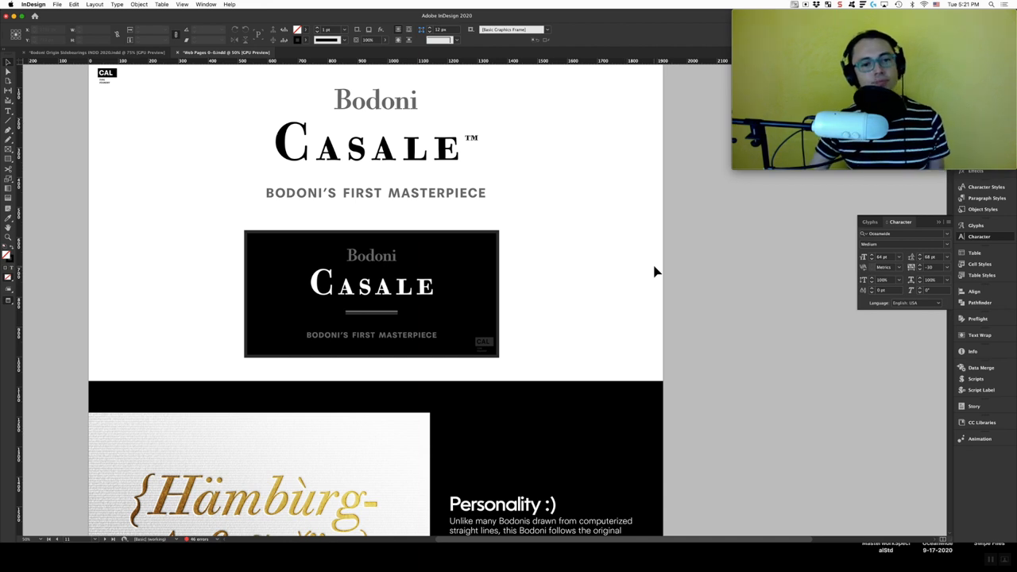
{"action": "mouse_move", "coordinate": [598, 347]}
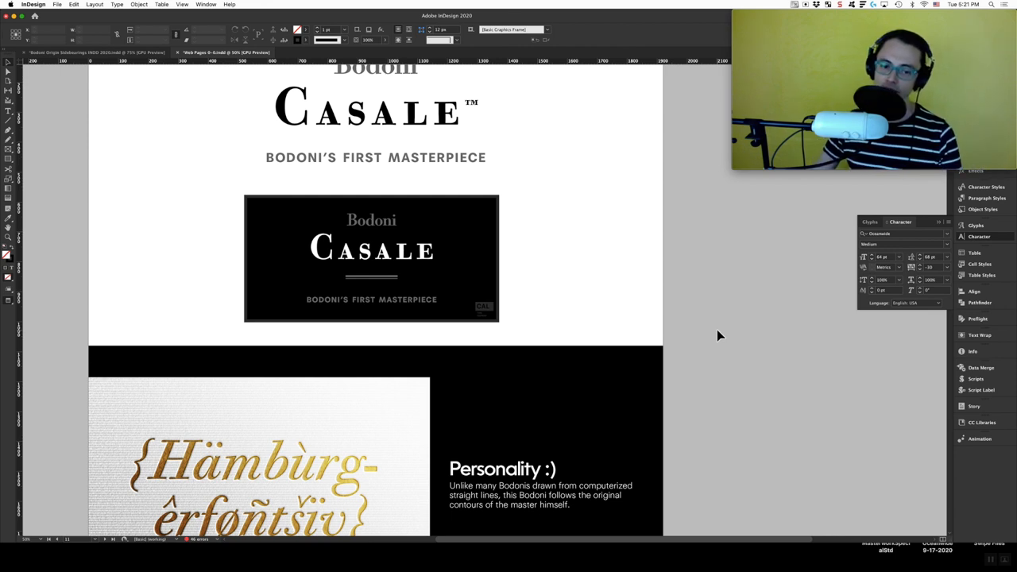
Step: Scroll the InDesign layout down to the gold Hämbürg-êrføñtšïv image and Personality text
{"action": "scroll", "scroll_direction": "down", "scroll_amount": 3}
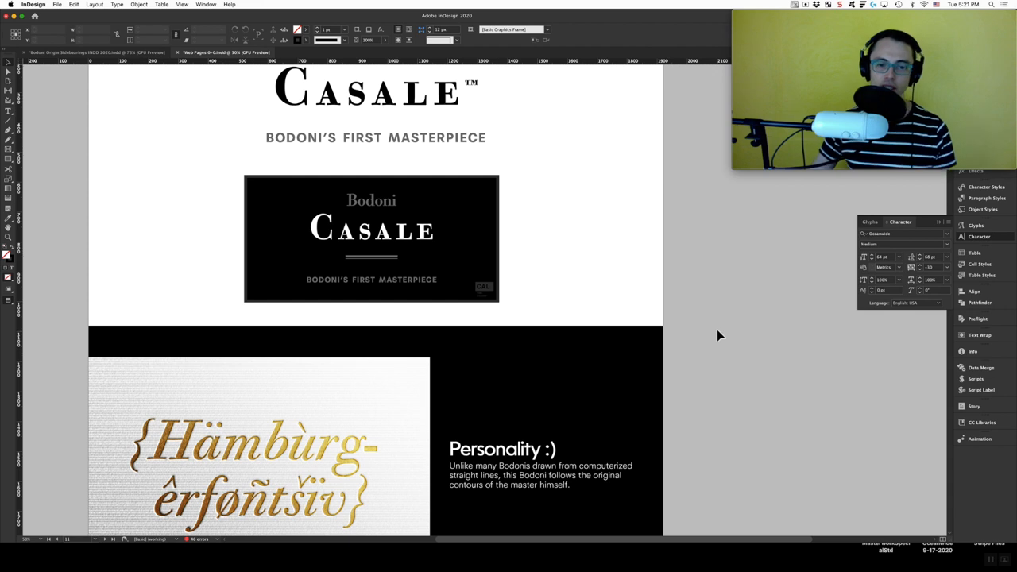
{"action": "scroll", "scroll_direction": "down", "scroll_amount": 3}
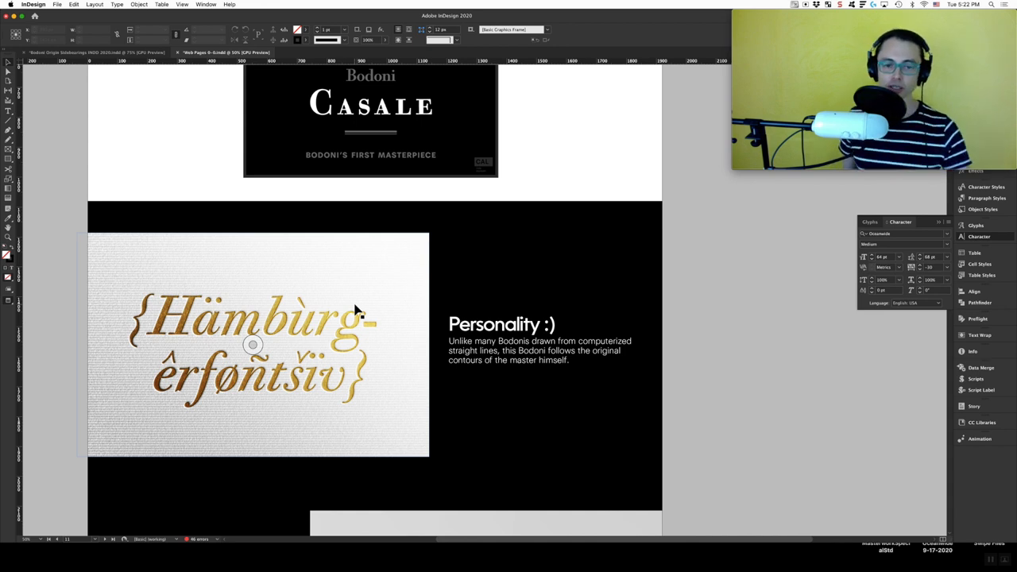
{"action": "scroll", "scroll_direction": "down", "scroll_amount": 3}
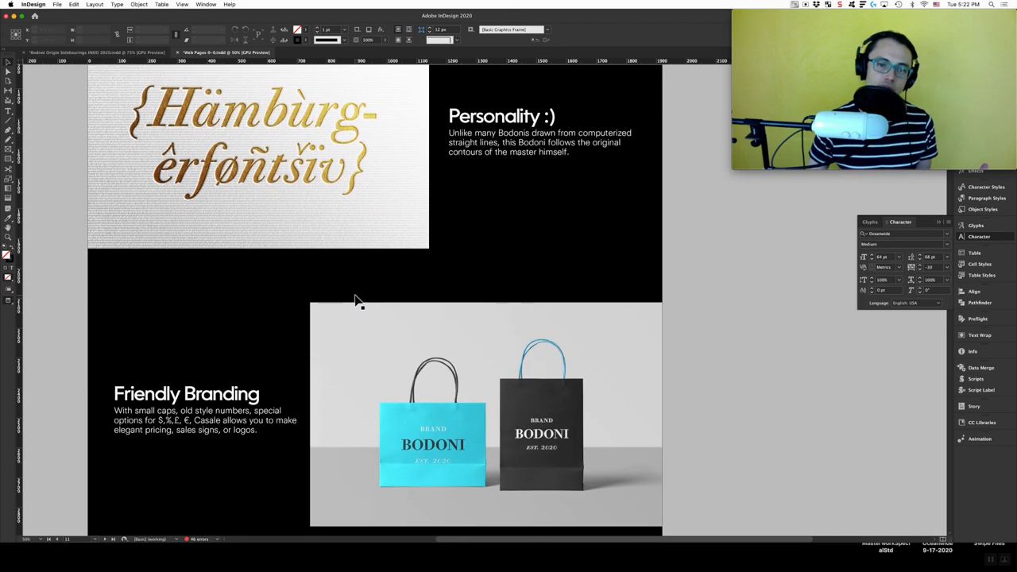
{"action": "scroll", "scroll_direction": "down", "scroll_amount": 3}
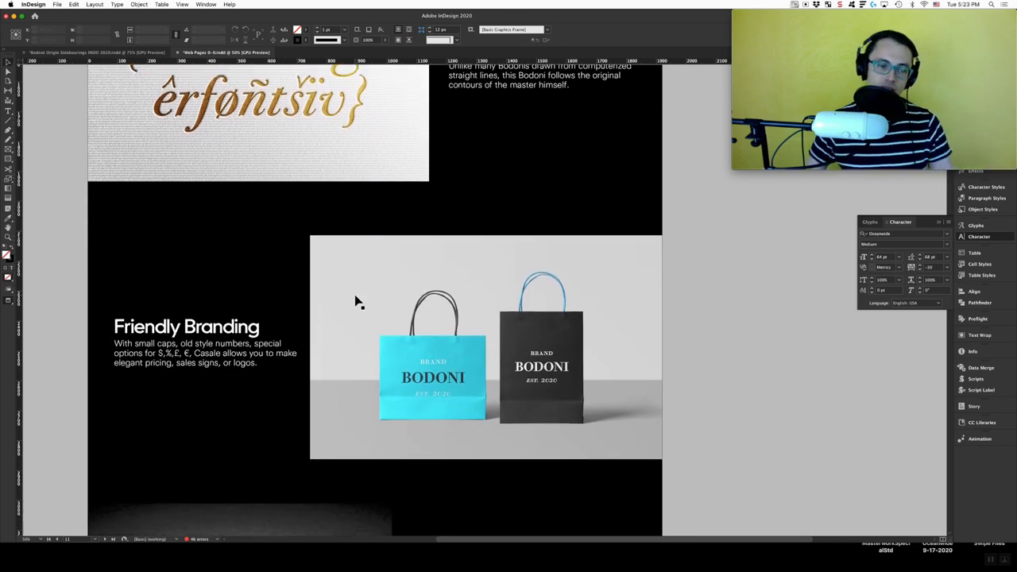
{"action": "scroll", "scroll_direction": "down", "scroll_amount": 3}
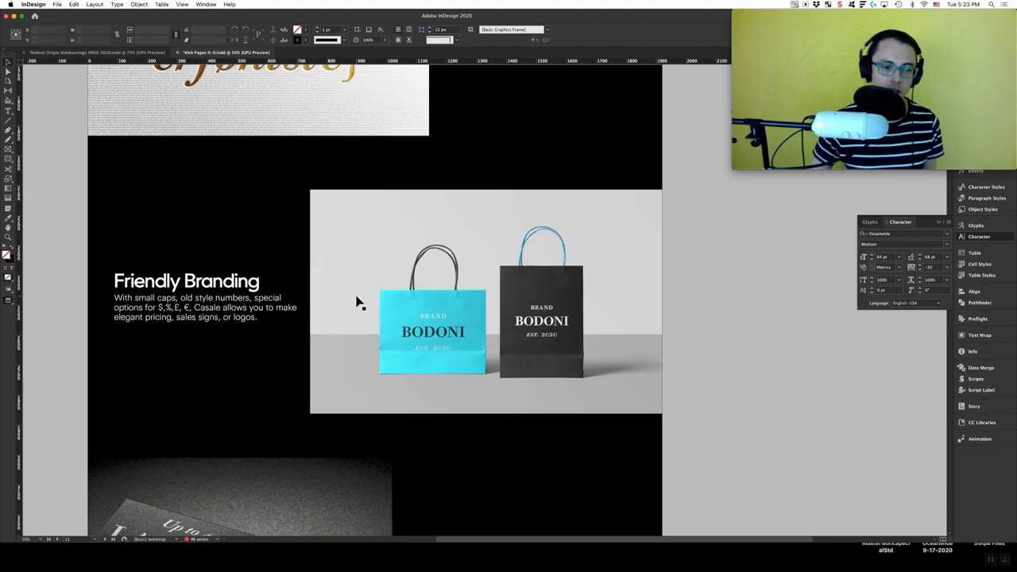
{"action": "scroll", "scroll_direction": "down", "scroll_amount": 3}
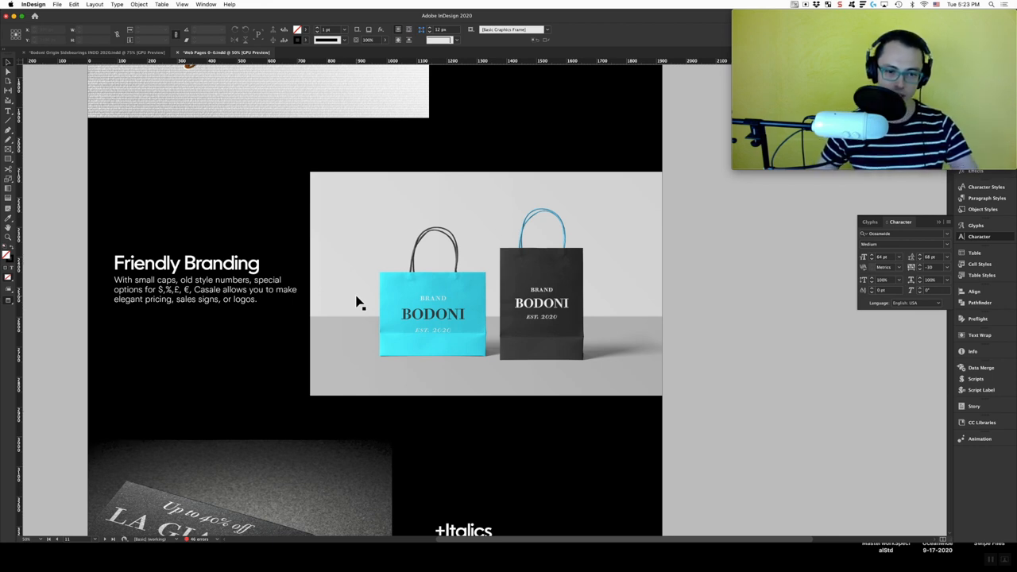
{"action": "scroll", "scroll_direction": "down", "scroll_amount": 3}
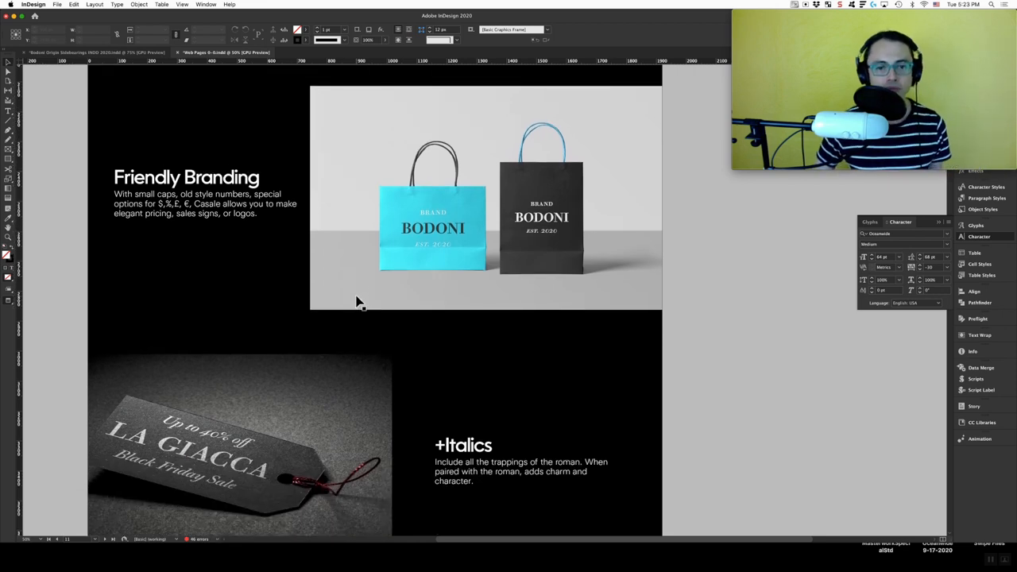
{"action": "scroll", "scroll_direction": "down", "scroll_amount": 3}
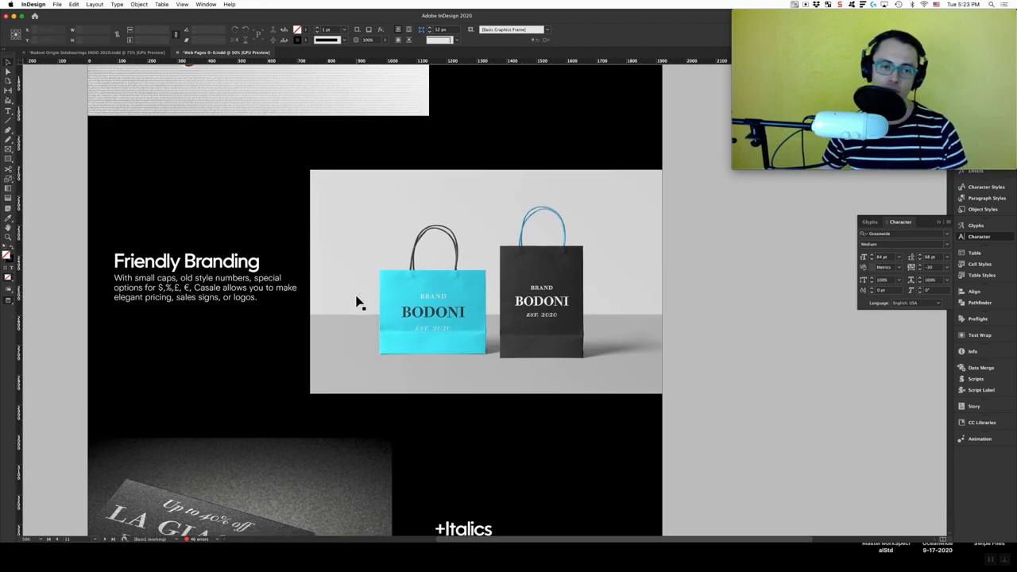
{"action": "scroll", "scroll_direction": "down", "scroll_amount": 3}
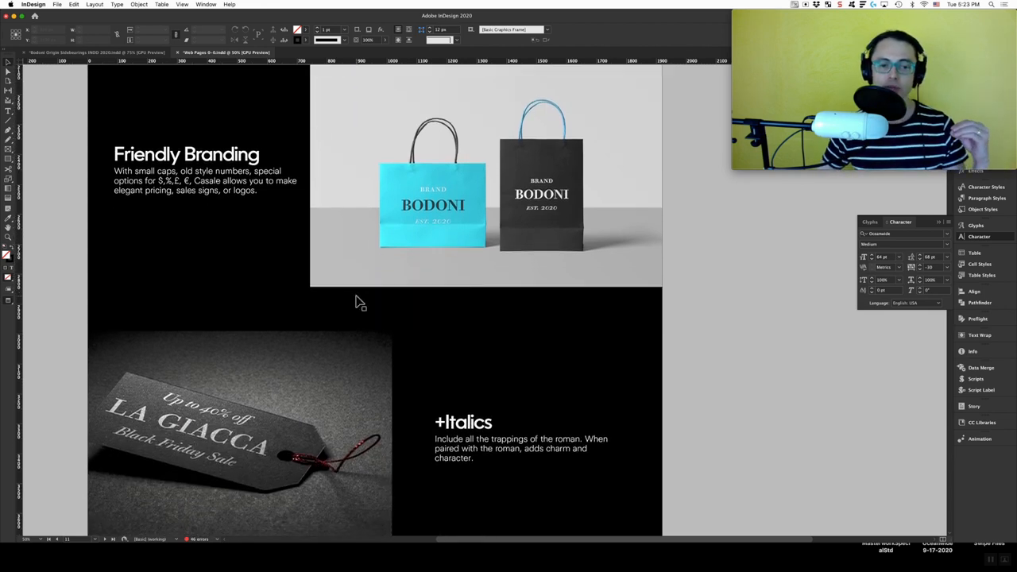
{"action": "scroll", "scroll_direction": "down", "scroll_amount": 3}
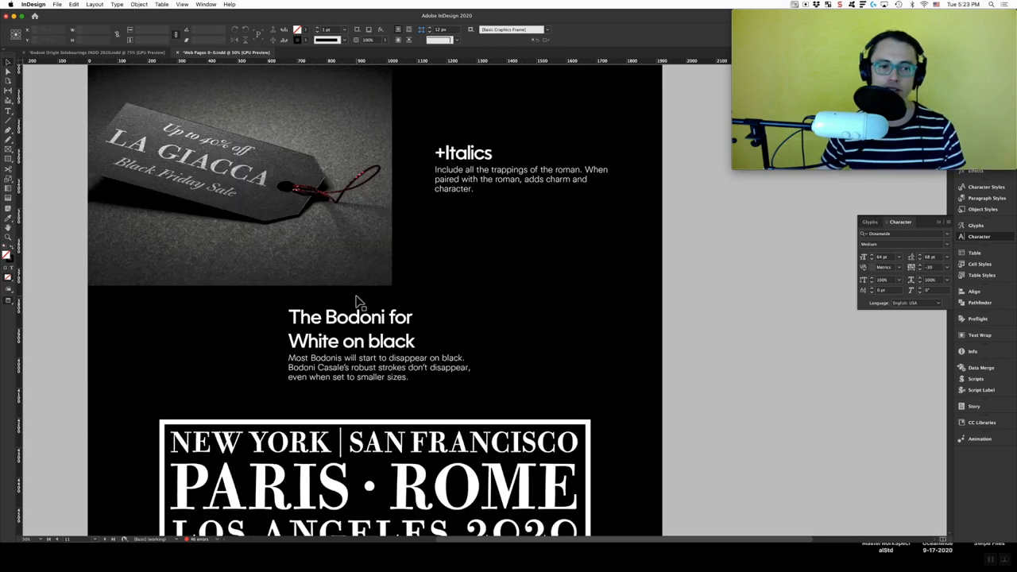
Step: Scroll past the large city-name sign to its smaller version and Legible on Signage
{"action": "scroll", "scroll_direction": "down", "scroll_amount": 3}
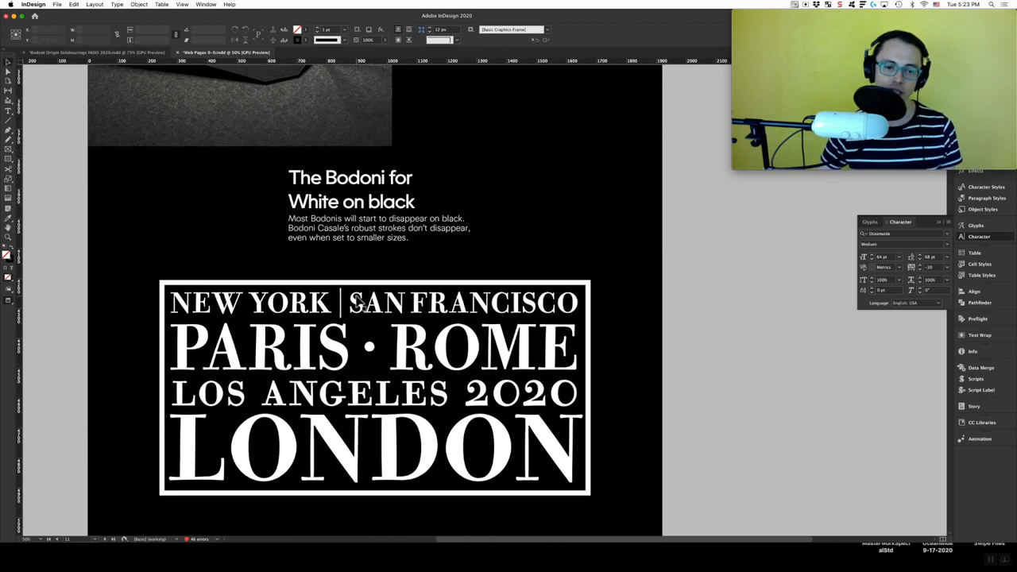
{"action": "scroll", "scroll_direction": "down", "scroll_amount": 3}
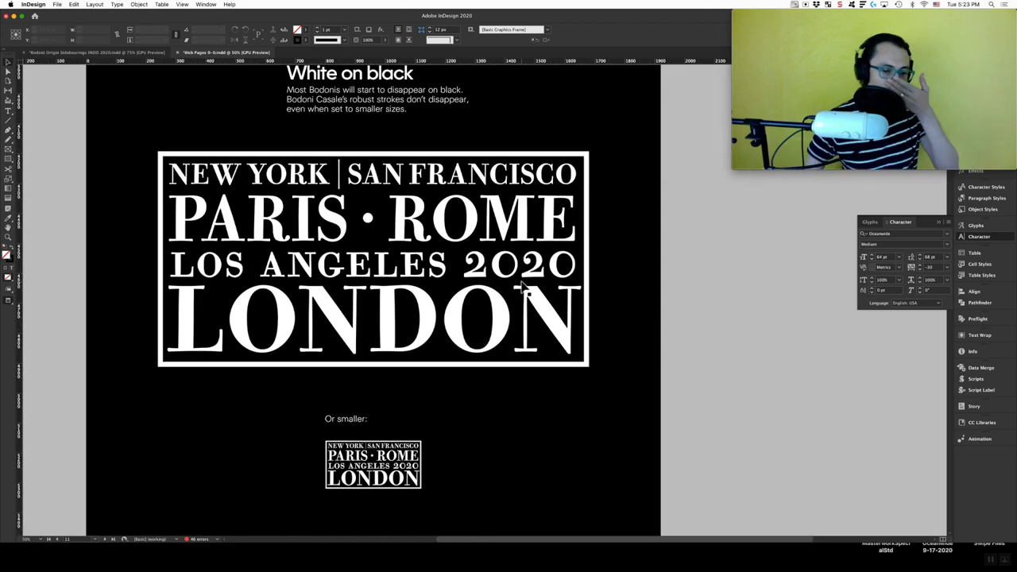
{"action": "scroll", "scroll_direction": "down", "scroll_amount": 3}
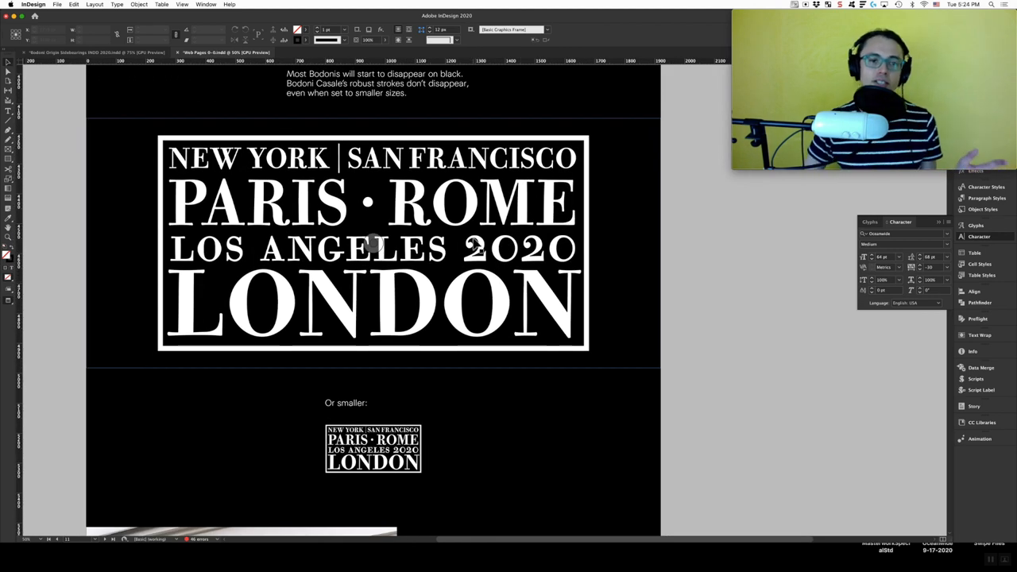
{"action": "scroll", "scroll_direction": "down", "scroll_amount": 3}
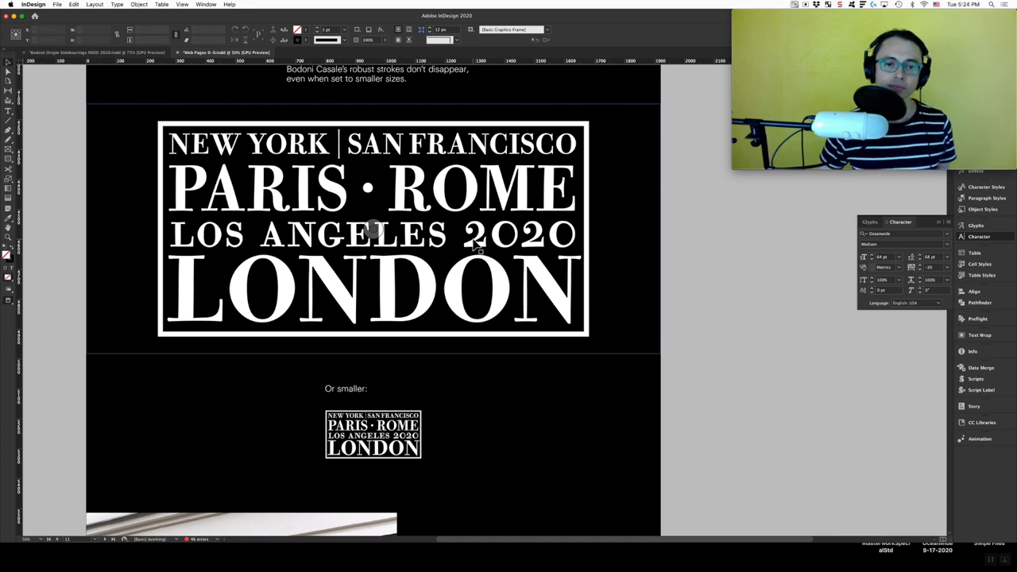
{"action": "scroll", "scroll_direction": "down", "scroll_amount": 3}
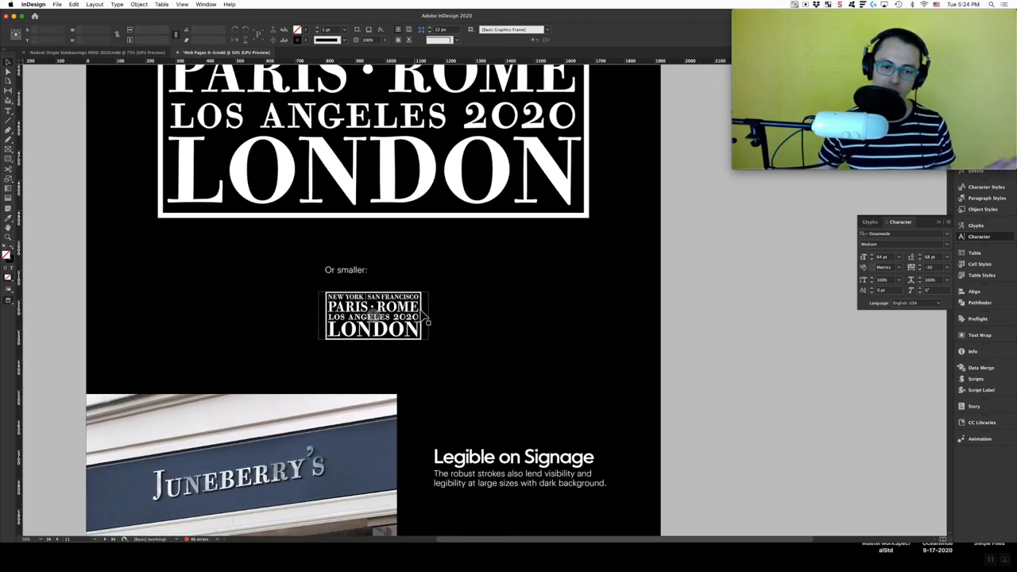
Step: Scroll past the Juneberry's signage photo to the annotated Casale Italic Design Features
{"action": "scroll", "scroll_direction": "down", "scroll_amount": 3}
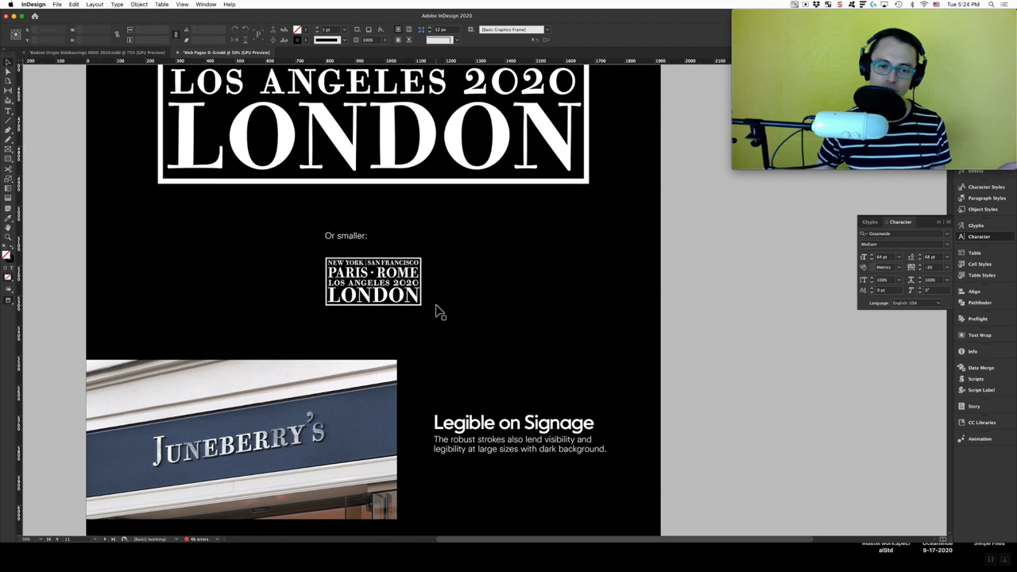
{"action": "scroll", "scroll_direction": "down", "scroll_amount": 3}
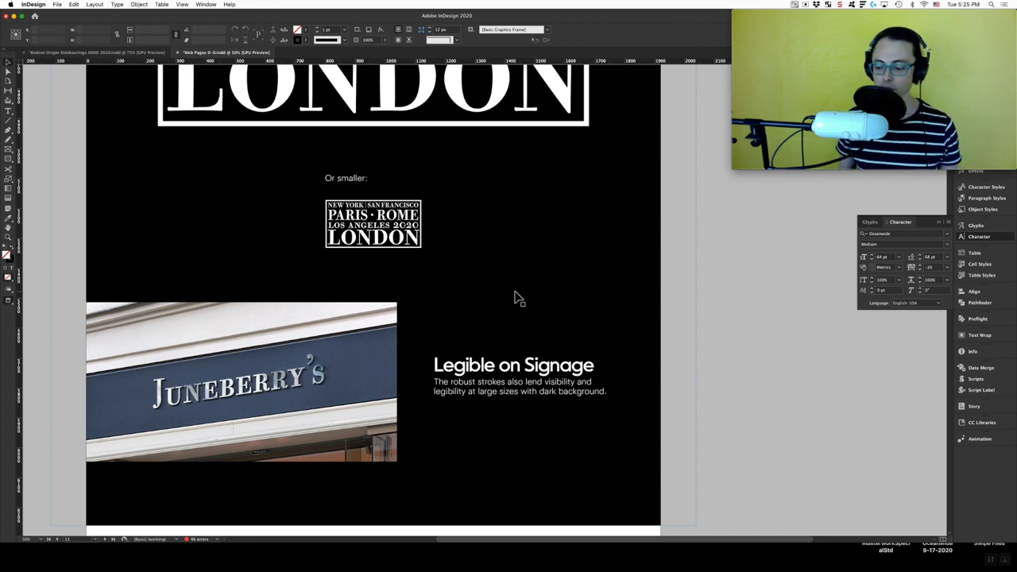
{"action": "scroll", "scroll_direction": "down", "scroll_amount": 3}
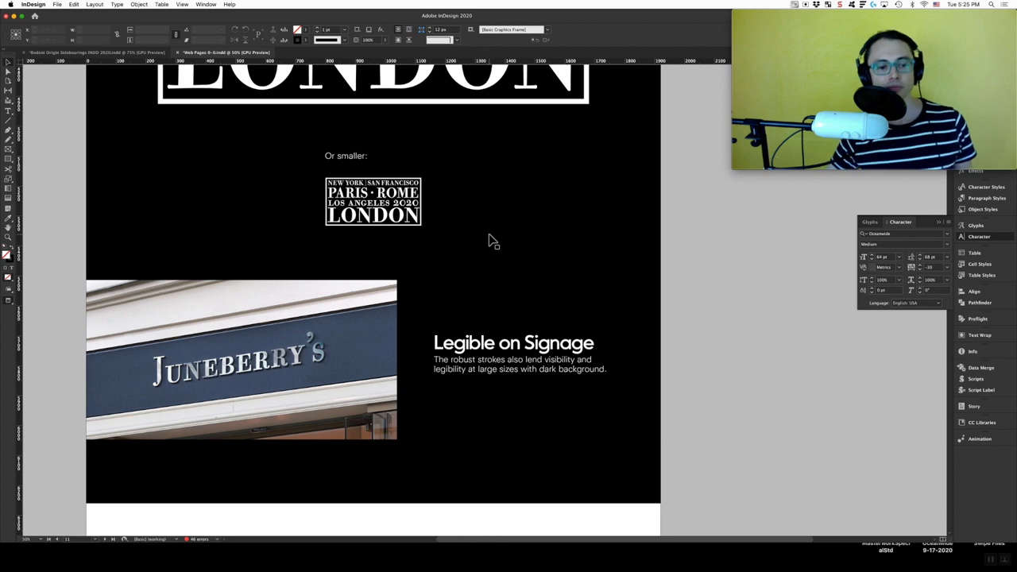
{"action": "scroll", "scroll_direction": "down", "scroll_amount": 3}
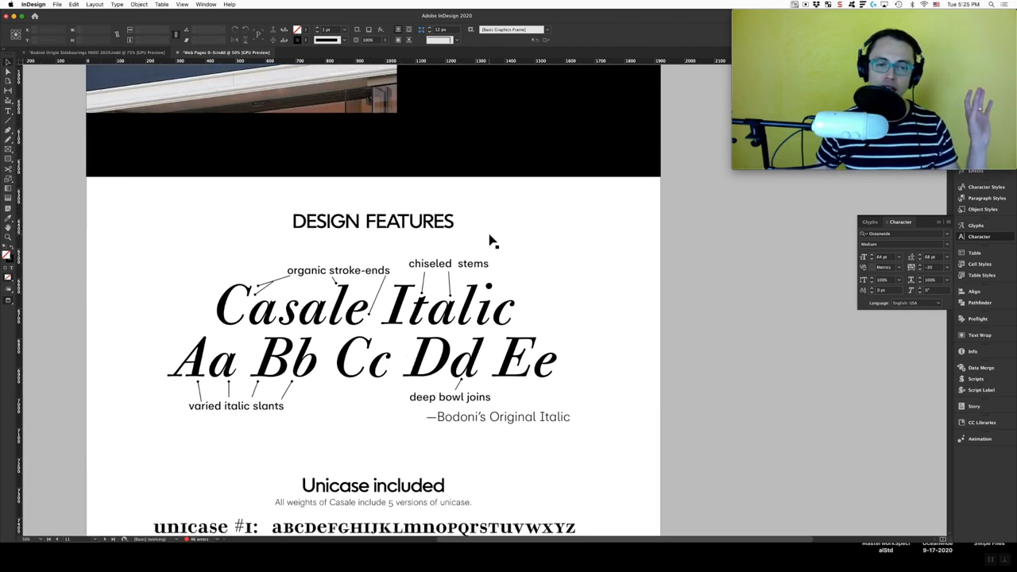
Step: Scroll through the Unicase section before moving to the Latin verse specimen document
{"action": "scroll", "scroll_direction": "down", "scroll_amount": 3}
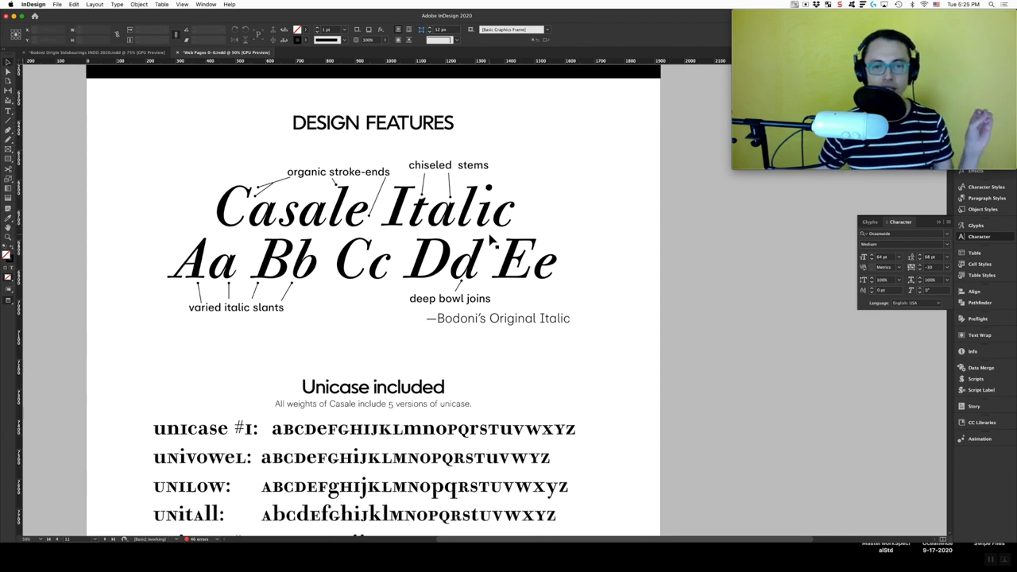
{"action": "scroll", "scroll_direction": "down", "scroll_amount": 3}
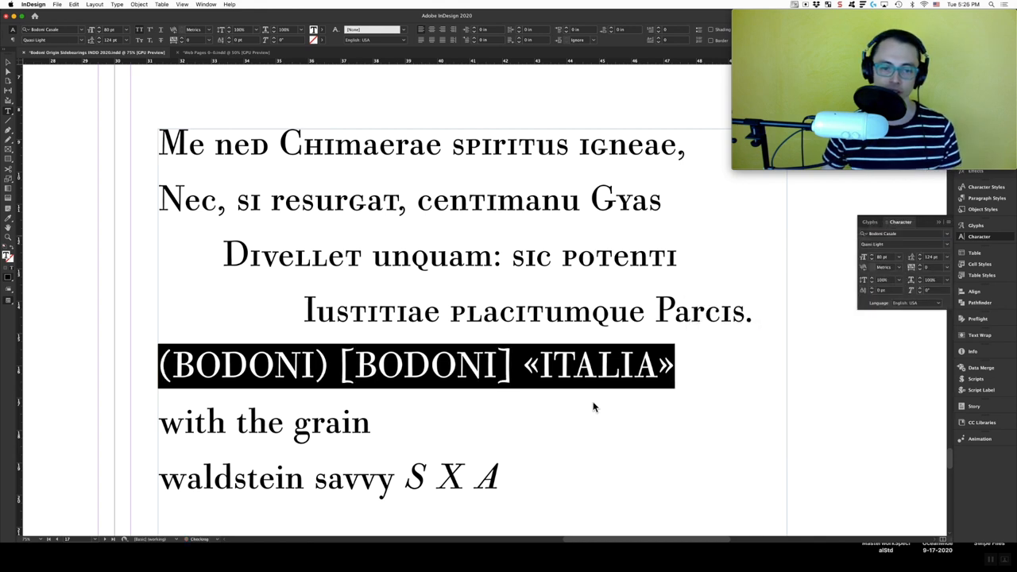
Step: Change the Latin verse from unicase to regular lowercase, then return to the Web Pages document
{"action": "left_click", "coordinate": [675, 366]}
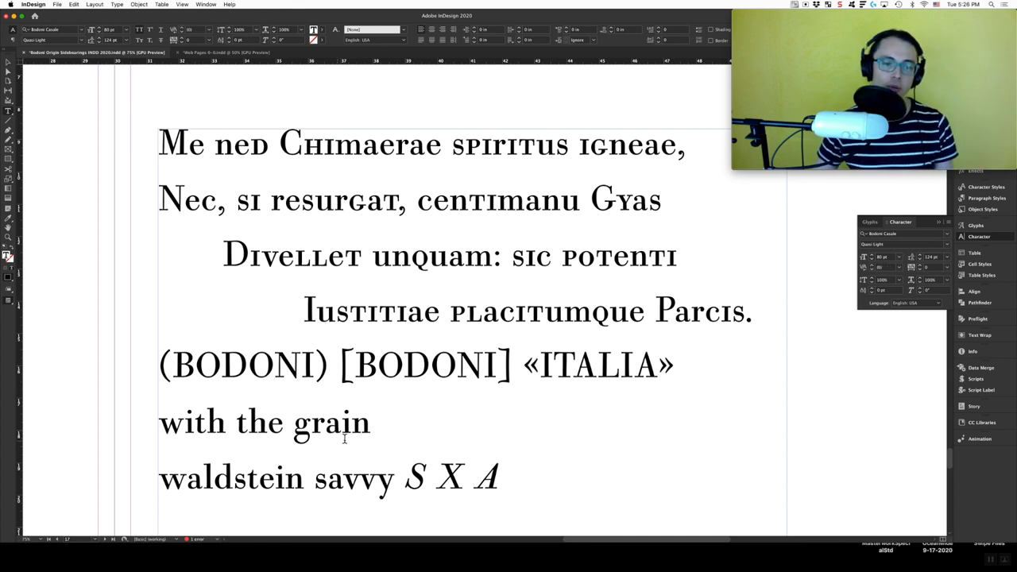
{"action": "double_click", "coordinate": [165, 422]}
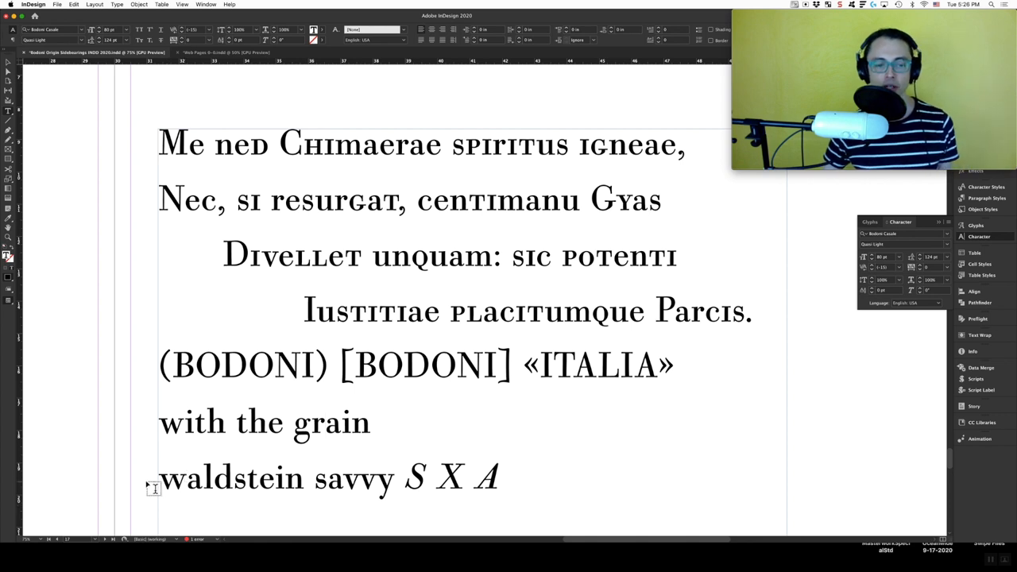
{"action": "left_click", "coordinate": [215, 477]}
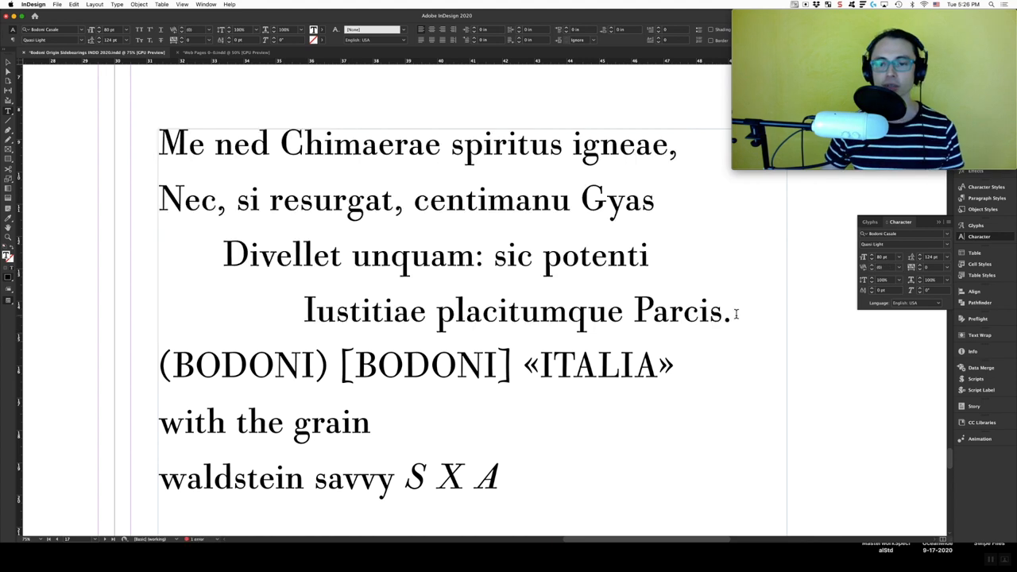
{"action": "left_click", "coordinate": [732, 309]}
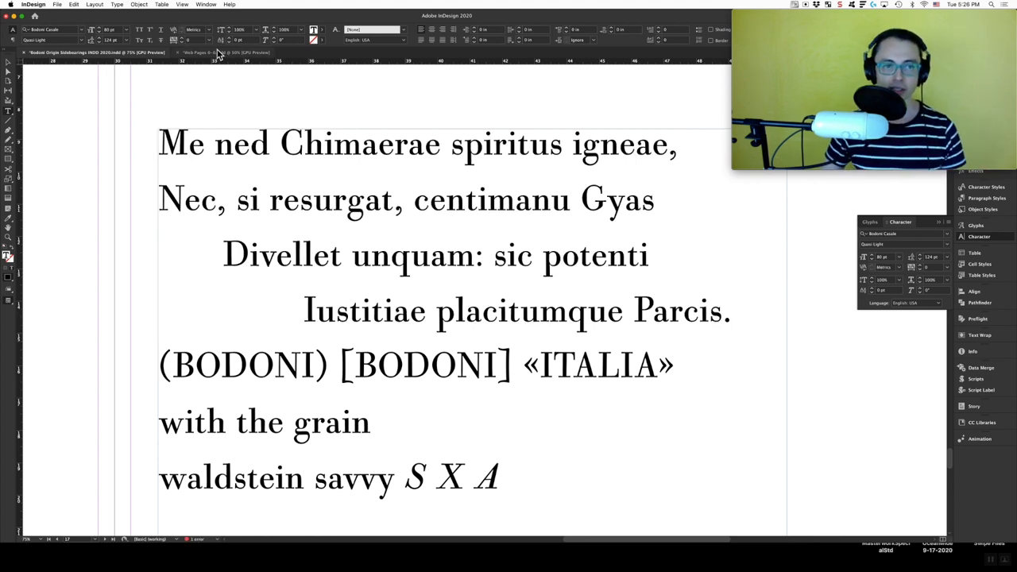
{"action": "left_click", "coordinate": [223, 53]}
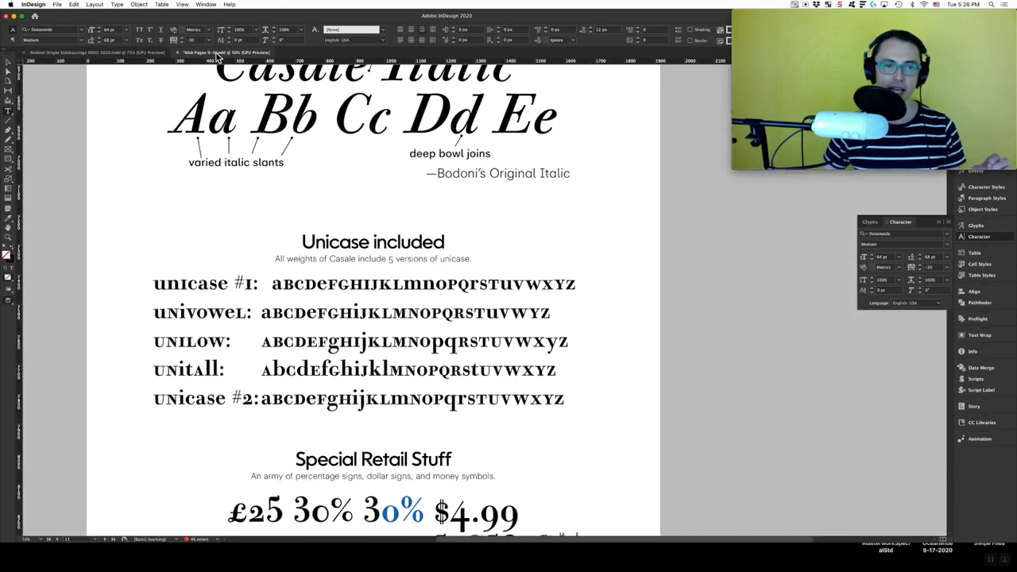
Step: Scroll past Special Retail Stuff, Better Caps, Thin Punctuation and 19 Style Sets to the Genovese image
{"action": "scroll", "scroll_direction": "down", "scroll_amount": 3}
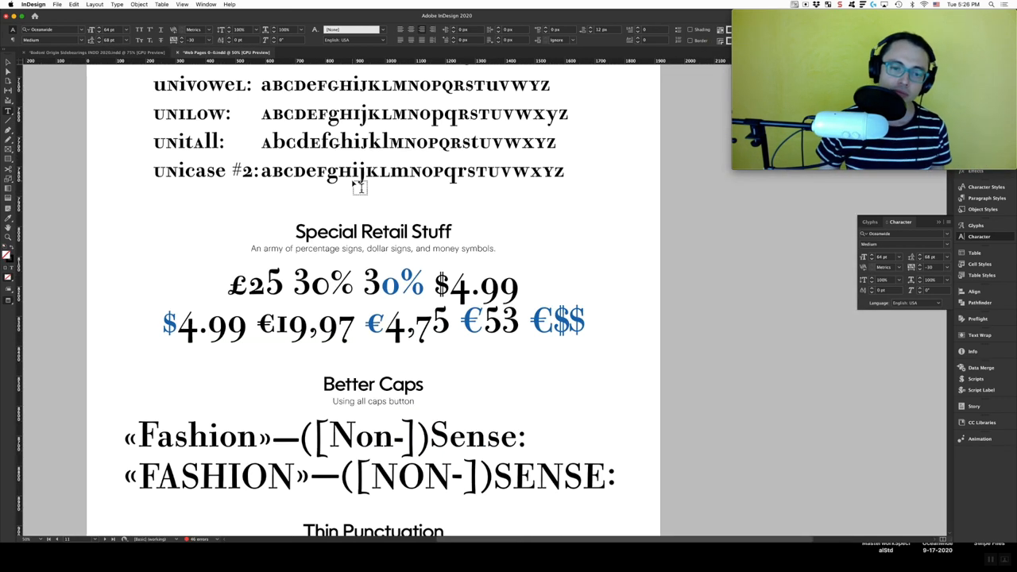
{"action": "scroll", "scroll_direction": "down", "scroll_amount": 3}
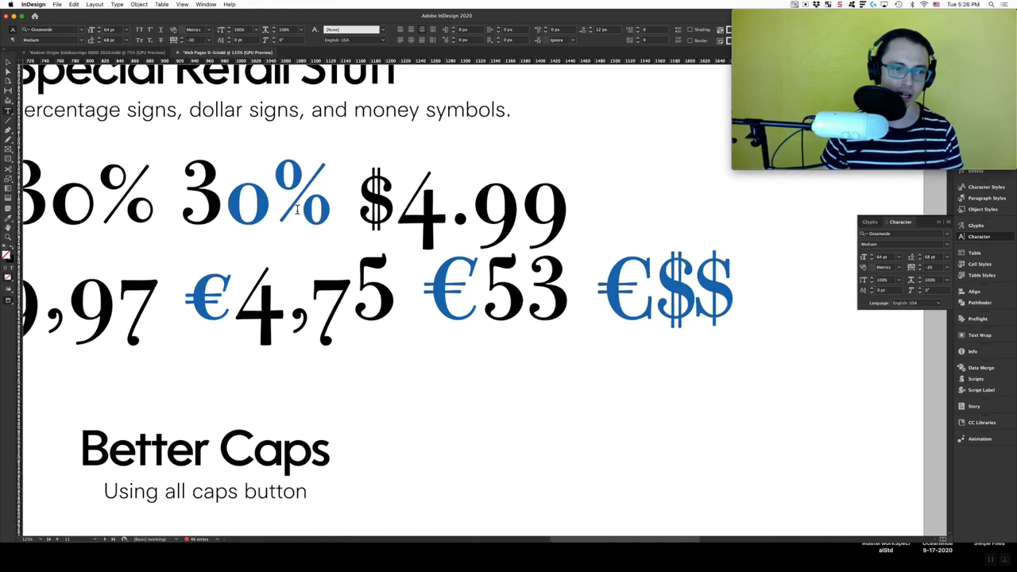
{"action": "scroll", "scroll_direction": "left", "scroll_amount": 3}
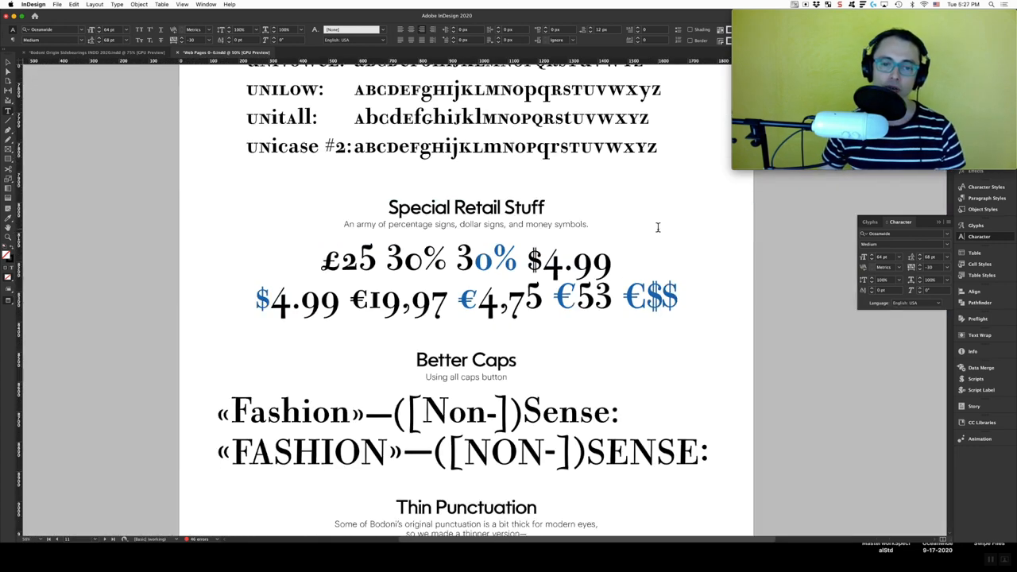
{"action": "scroll", "scroll_direction": "down", "scroll_amount": 3}
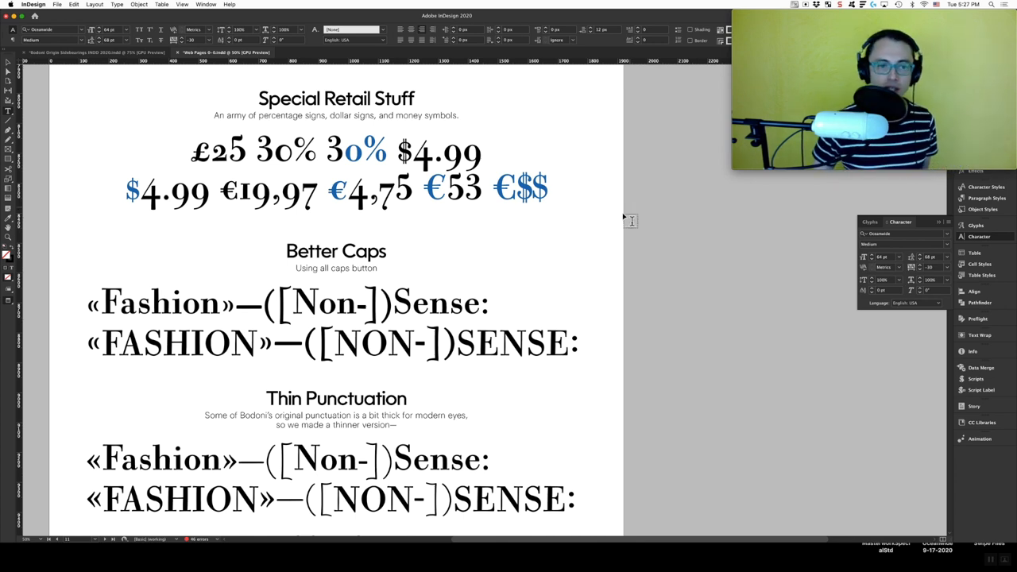
{"action": "scroll", "scroll_direction": "down", "scroll_amount": 3}
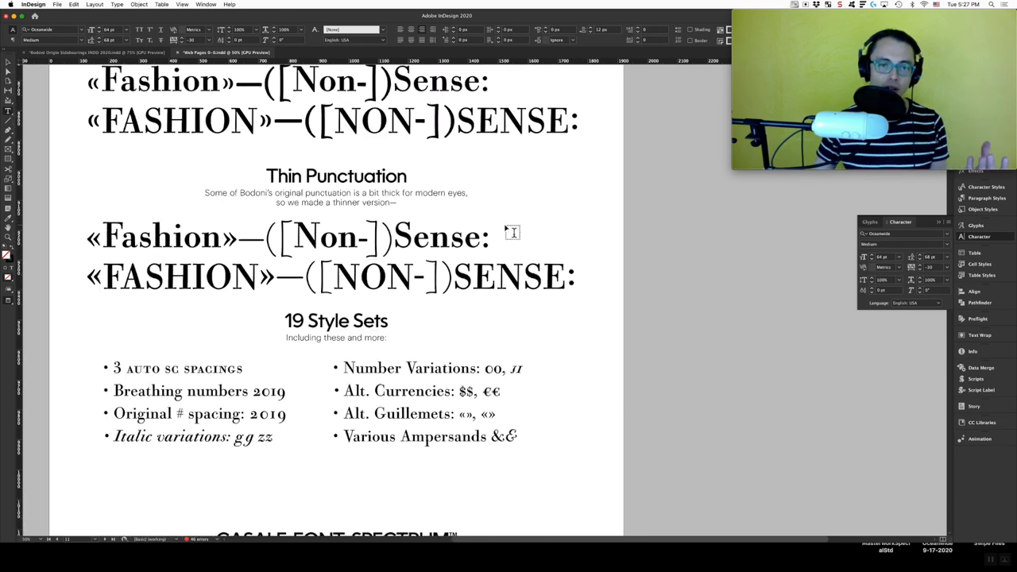
{"action": "scroll", "scroll_direction": "down", "scroll_amount": 3}
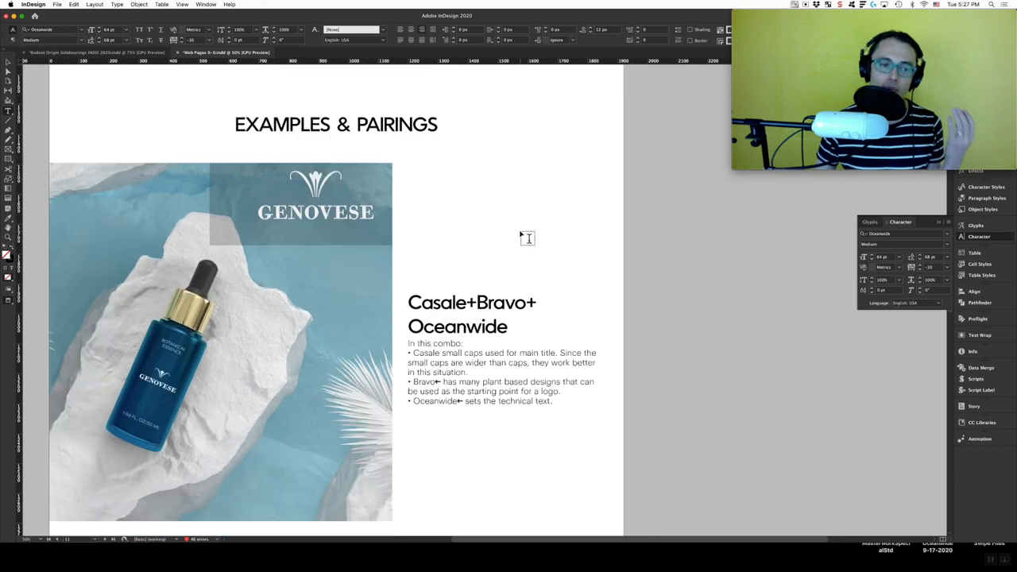
{"action": "scroll", "scroll_direction": "down", "scroll_amount": 3}
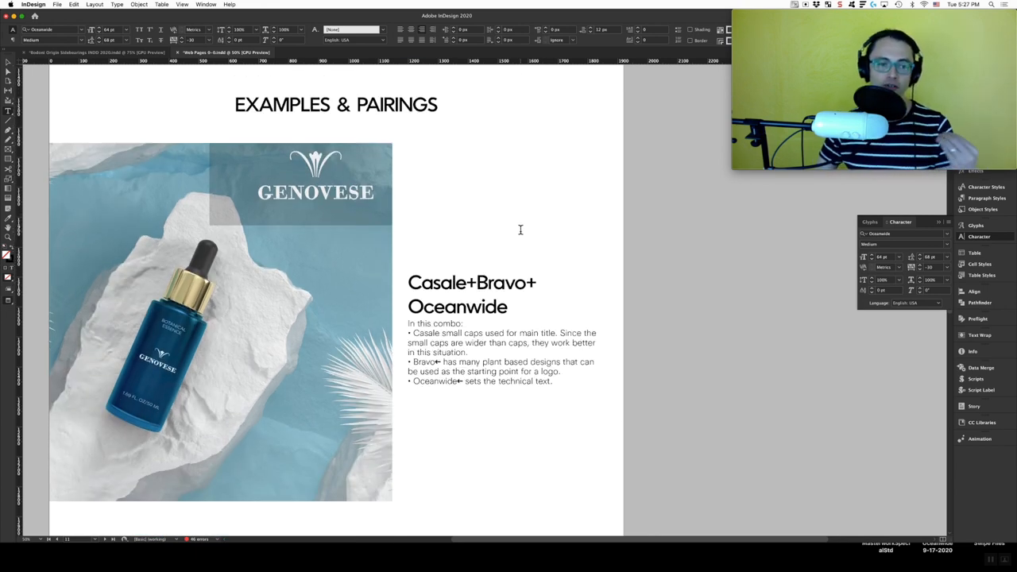
Step: Scroll past the Oceanwide, Twin Lakes and Terracina menu pairings to Sea Birds Casale+Effects
{"action": "scroll", "scroll_direction": "down", "scroll_amount": 3}
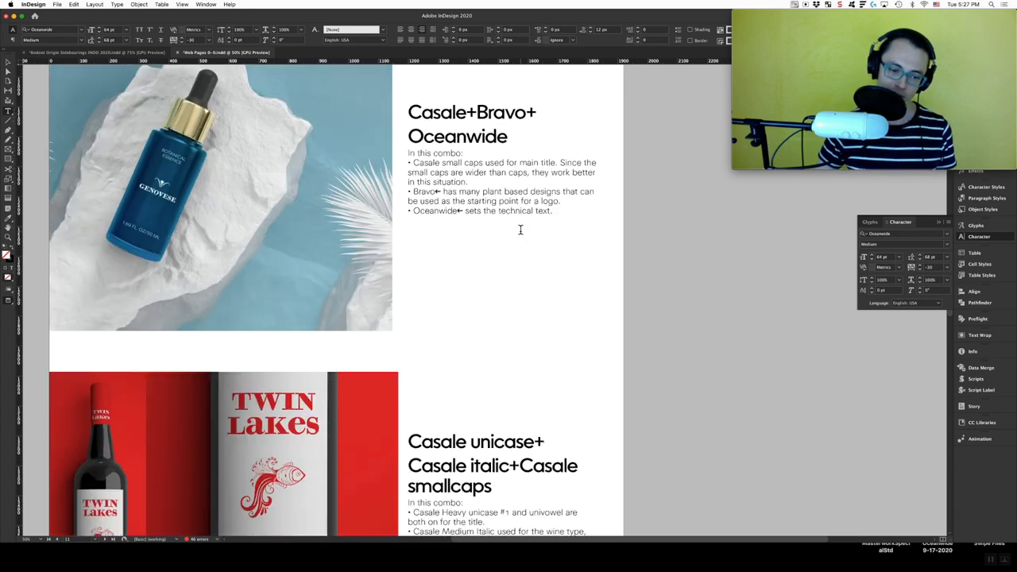
{"action": "scroll", "scroll_direction": "down", "scroll_amount": 3}
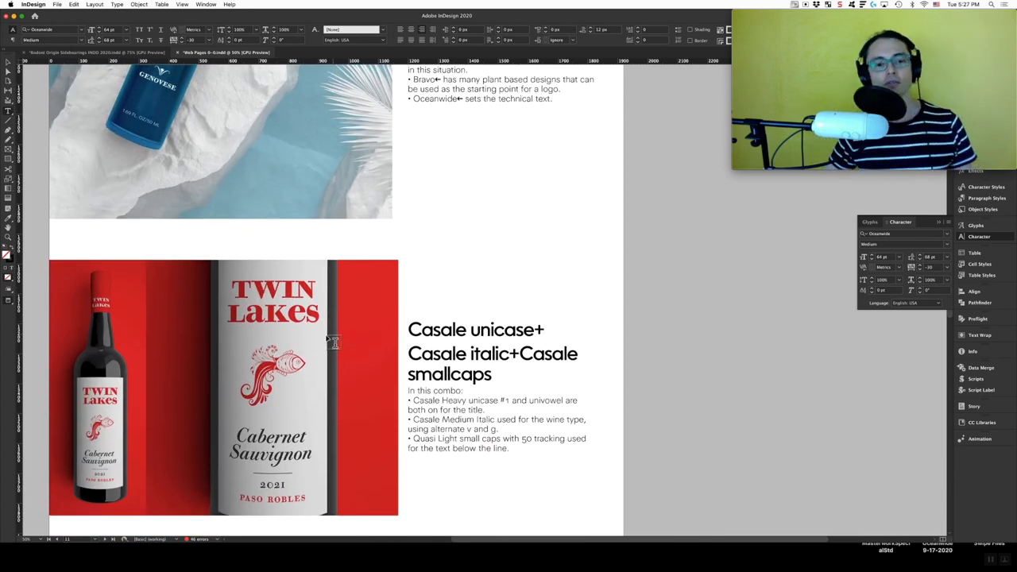
{"action": "scroll", "scroll_direction": "down", "scroll_amount": 3}
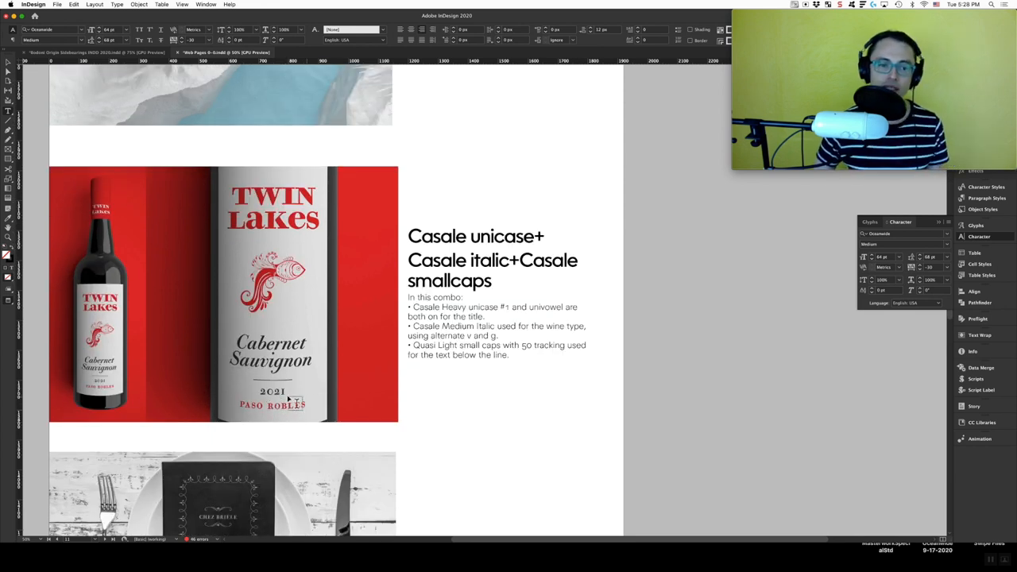
{"action": "mouse_move", "coordinate": [436, 409]}
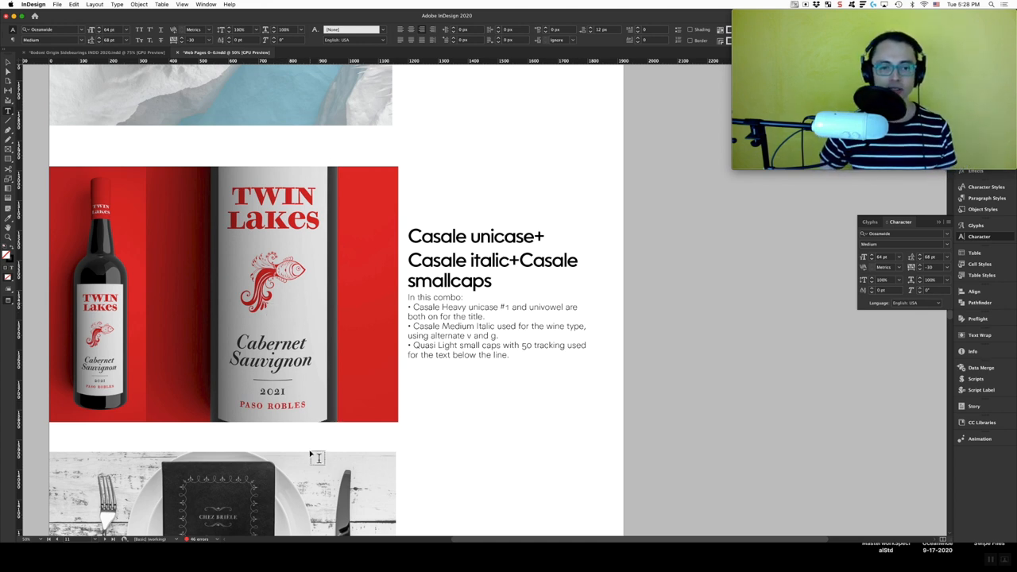
{"action": "scroll", "scroll_direction": "down", "scroll_amount": 3}
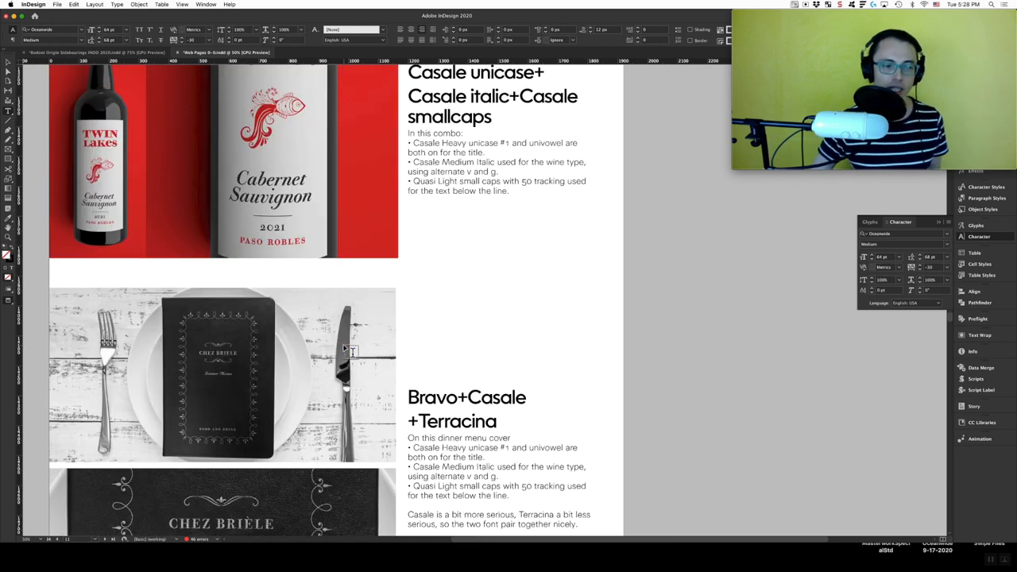
{"action": "scroll", "scroll_direction": "down", "scroll_amount": 3}
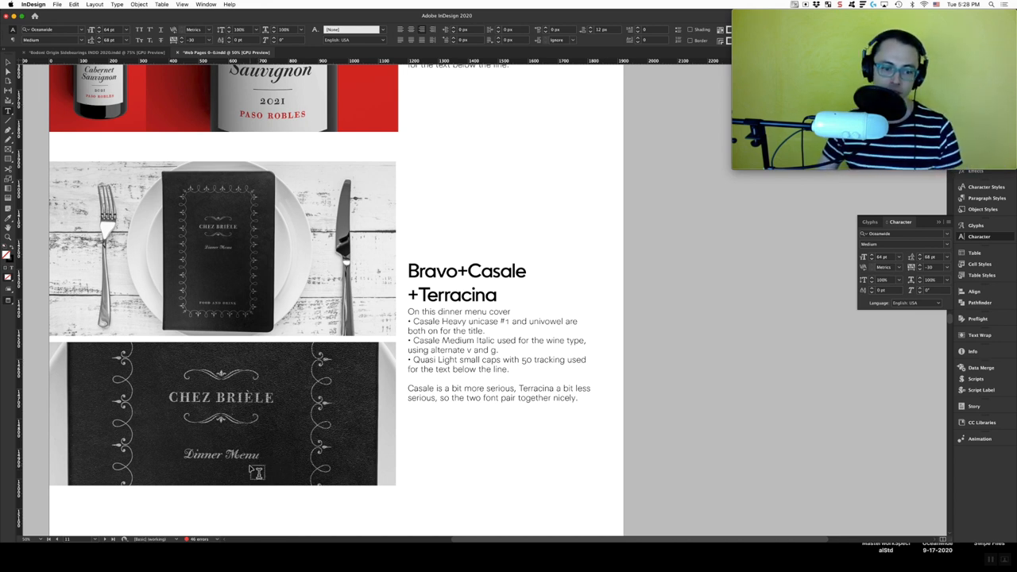
{"action": "scroll", "scroll_direction": "down", "scroll_amount": 3}
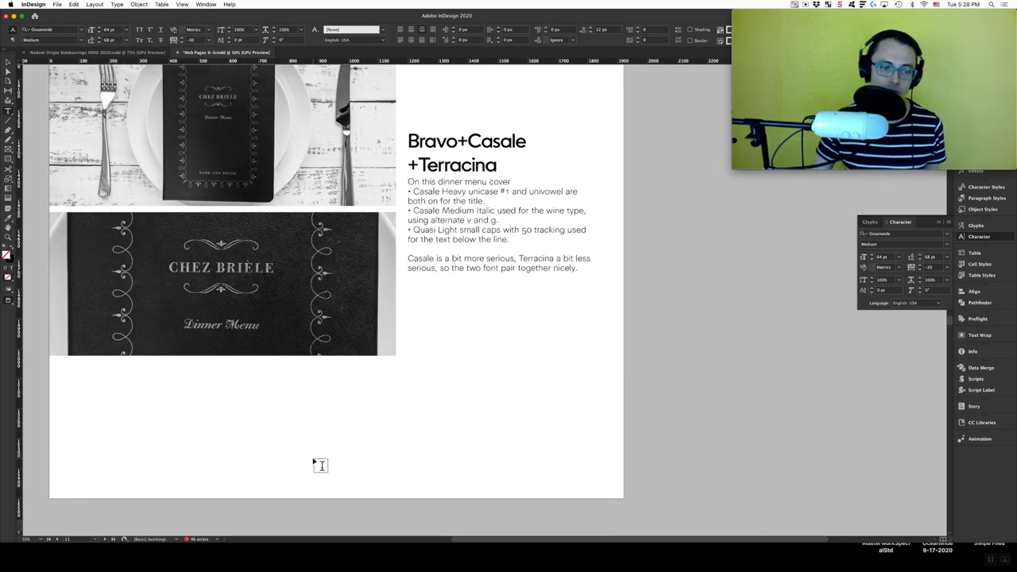
{"action": "scroll", "scroll_direction": "down", "scroll_amount": 3}
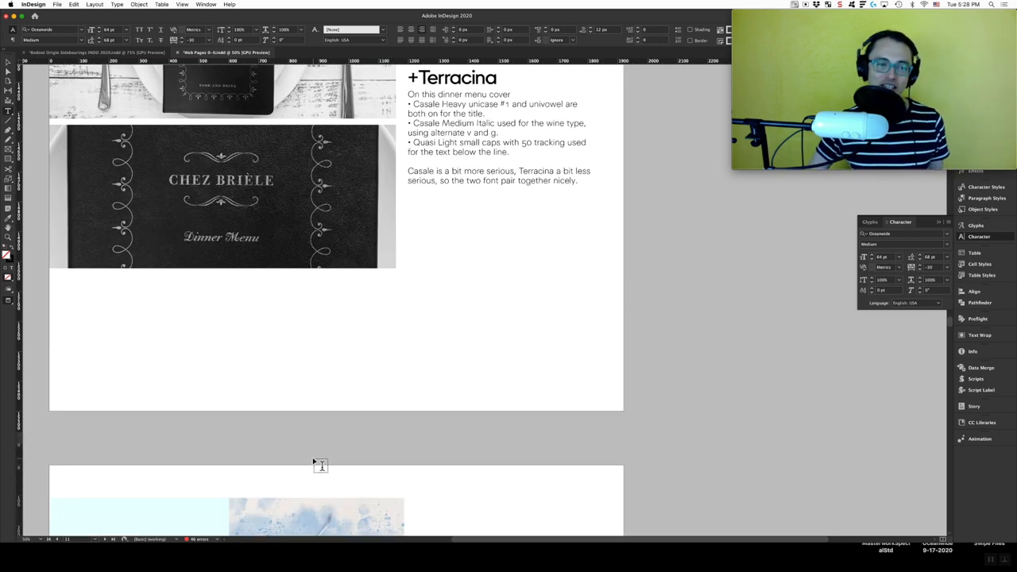
{"action": "scroll", "scroll_direction": "down", "scroll_amount": 3}
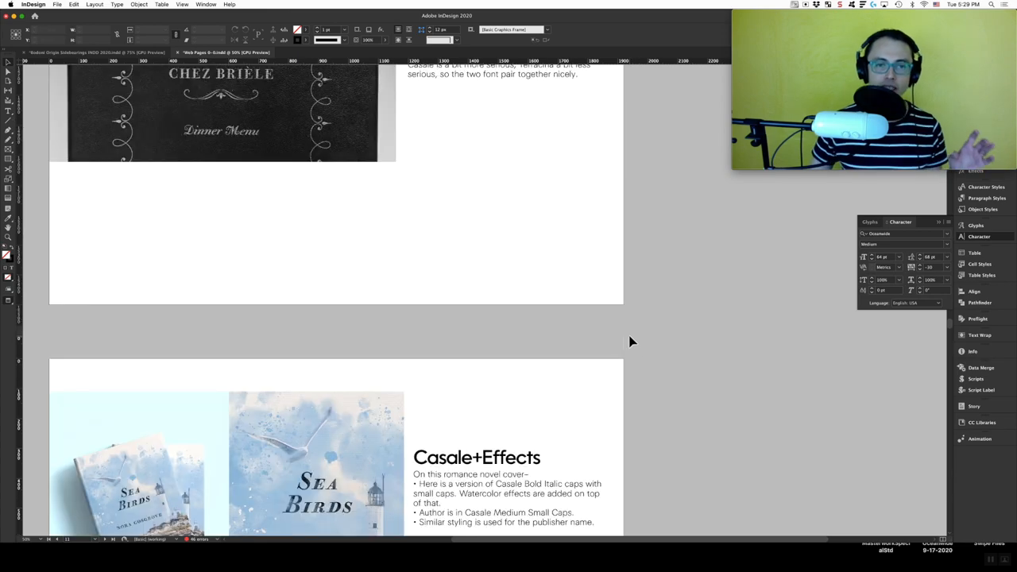
Step: Move past the size chart and white-on-black signage back to the Personality :) gold lettering
{"action": "scroll", "scroll_direction": "down", "scroll_amount": 3}
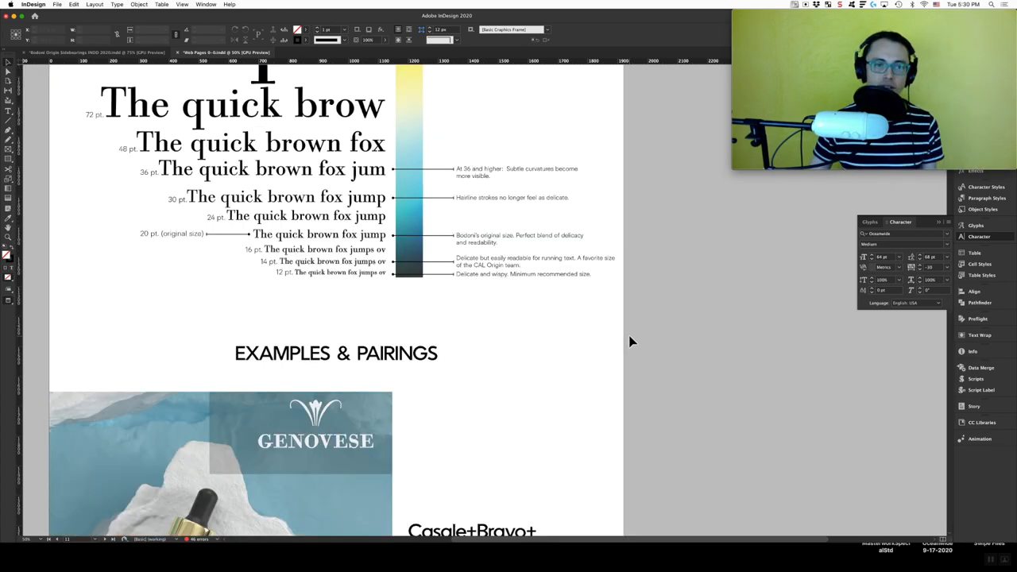
{"action": "scroll", "scroll_direction": "down", "scroll_amount": 3}
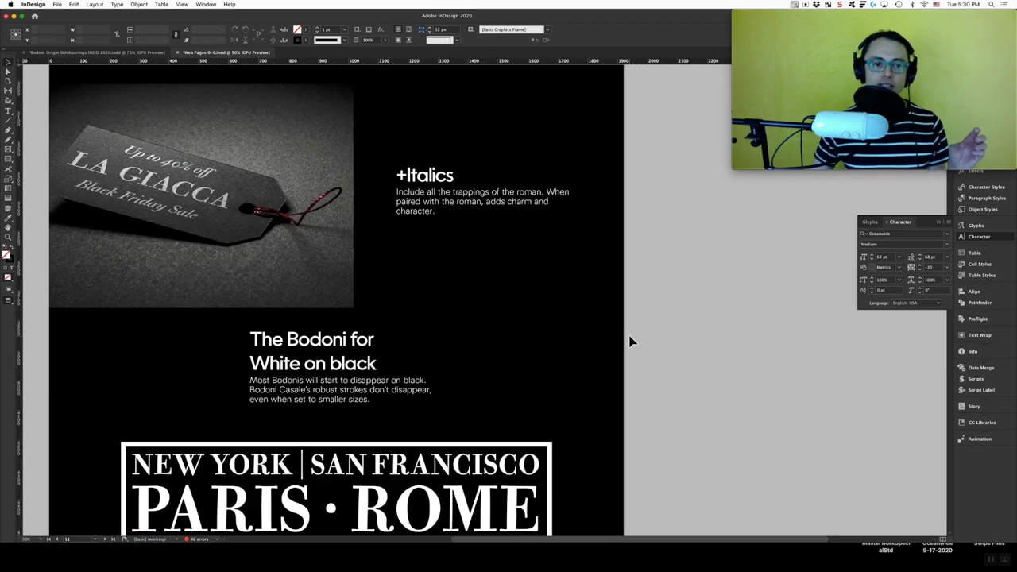
{"action": "scroll", "scroll_direction": "down", "scroll_amount": 3}
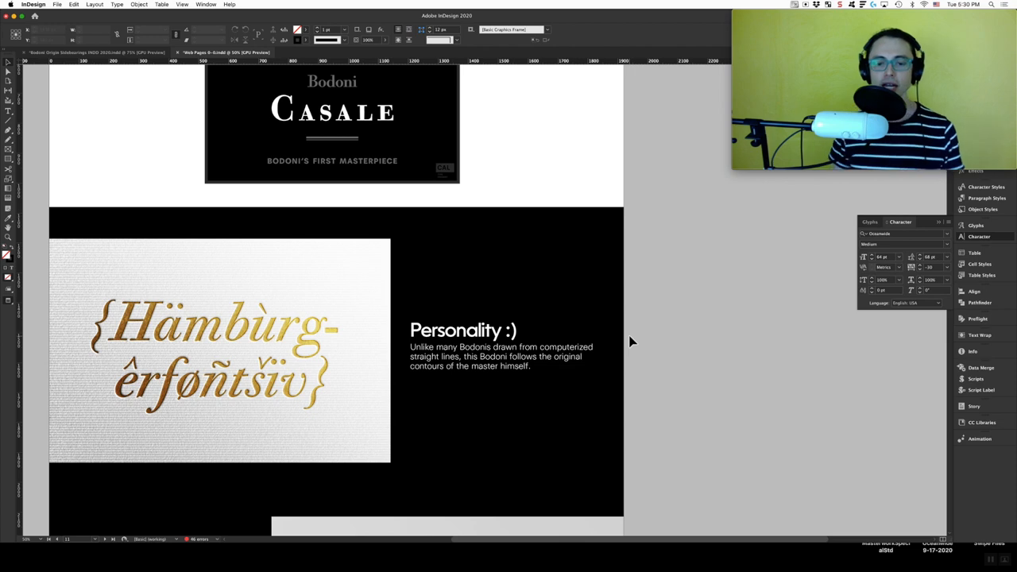
Step: Scroll slightly down to the Bodoni shopping bag image in Friendly Branding
{"action": "scroll", "scroll_direction": "down", "scroll_amount": 3}
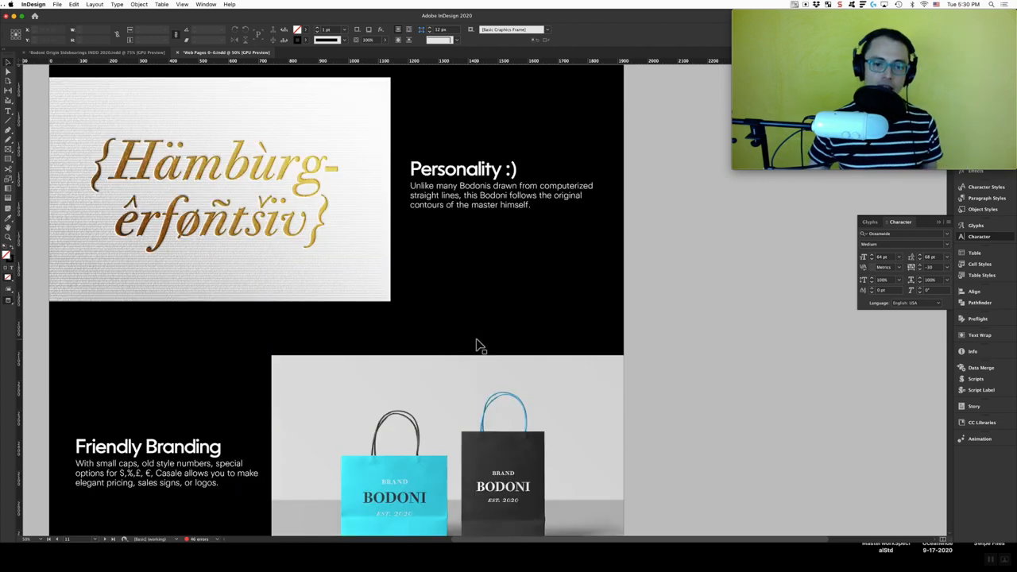
{"action": "scroll", "scroll_direction": "down", "scroll_amount": 3}
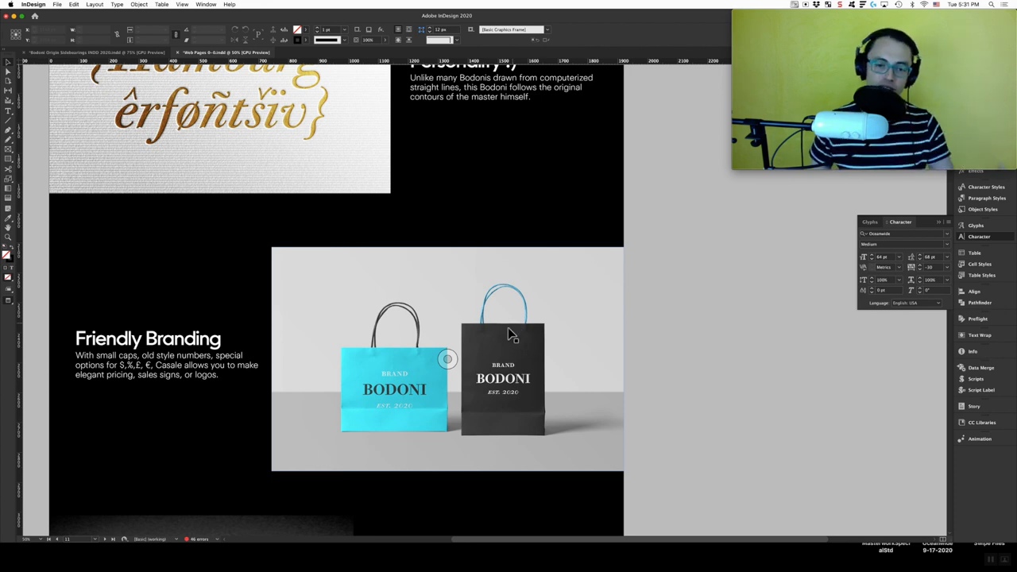
Step: Scroll the layout down past the signage examples to the Legible on Signage and Design Features sections
{"action": "scroll", "scroll_direction": "down", "scroll_amount": 3}
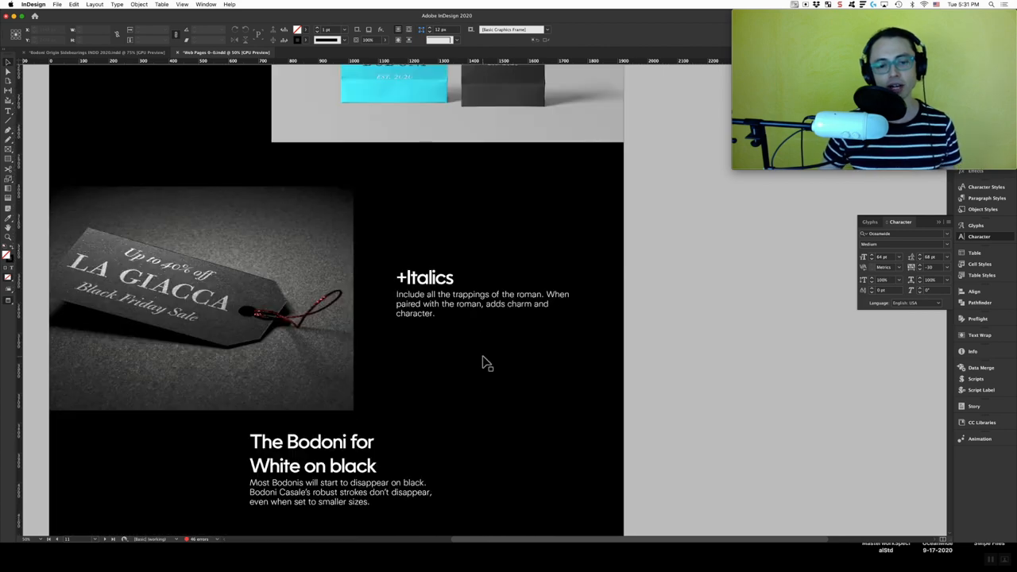
{"action": "scroll", "scroll_direction": "down", "scroll_amount": 3}
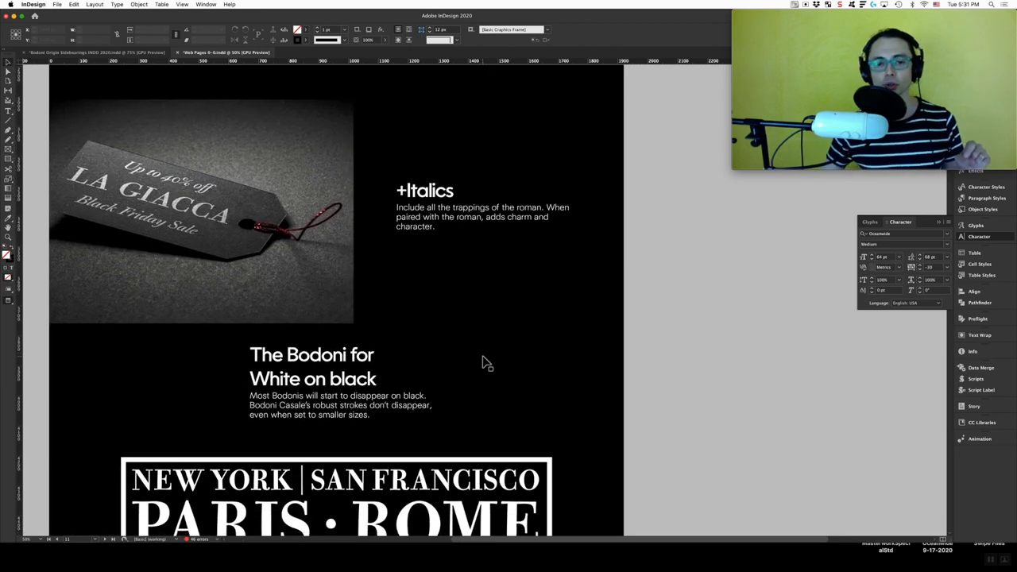
{"action": "scroll", "scroll_direction": "down", "scroll_amount": 3}
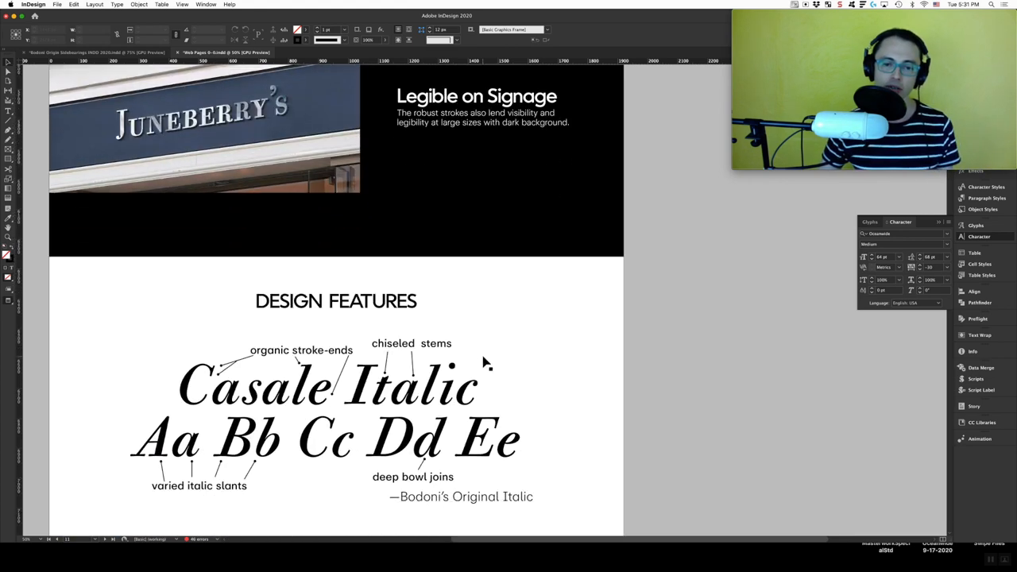
{"action": "scroll", "scroll_direction": "down", "scroll_amount": 3}
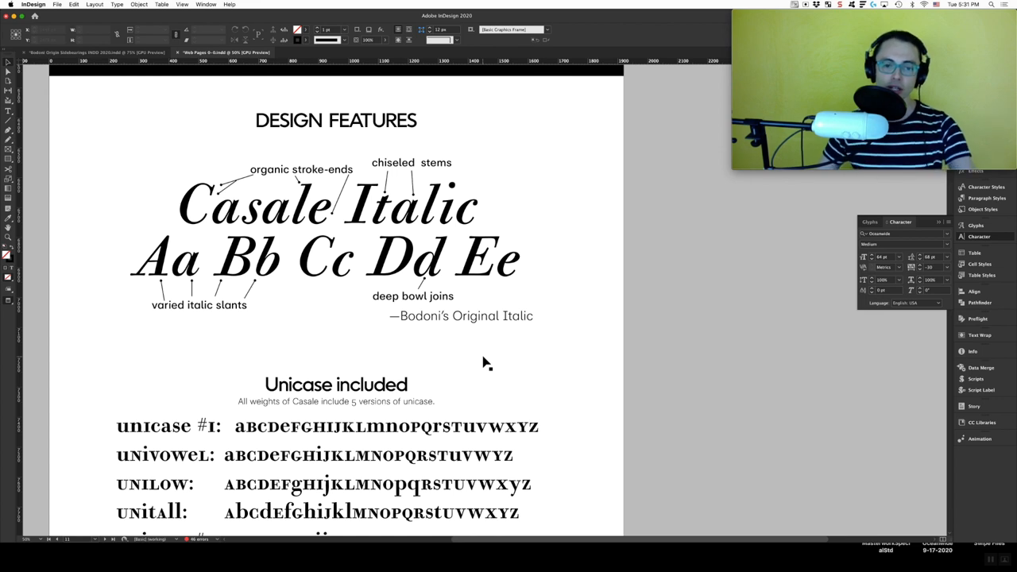
{"action": "mouse_move", "coordinate": [487, 366]}
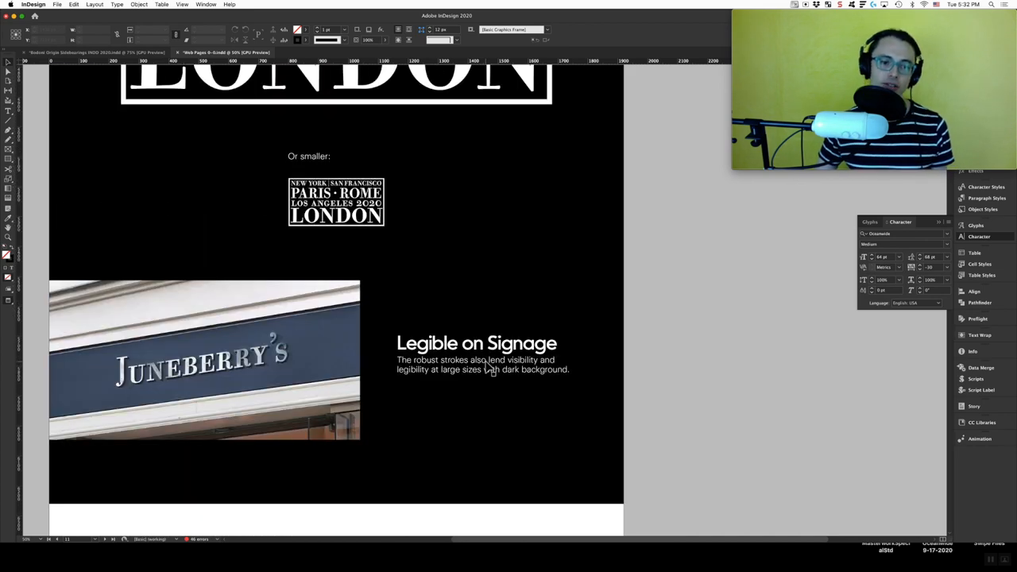
{"action": "scroll", "scroll_direction": "down", "scroll_amount": 3}
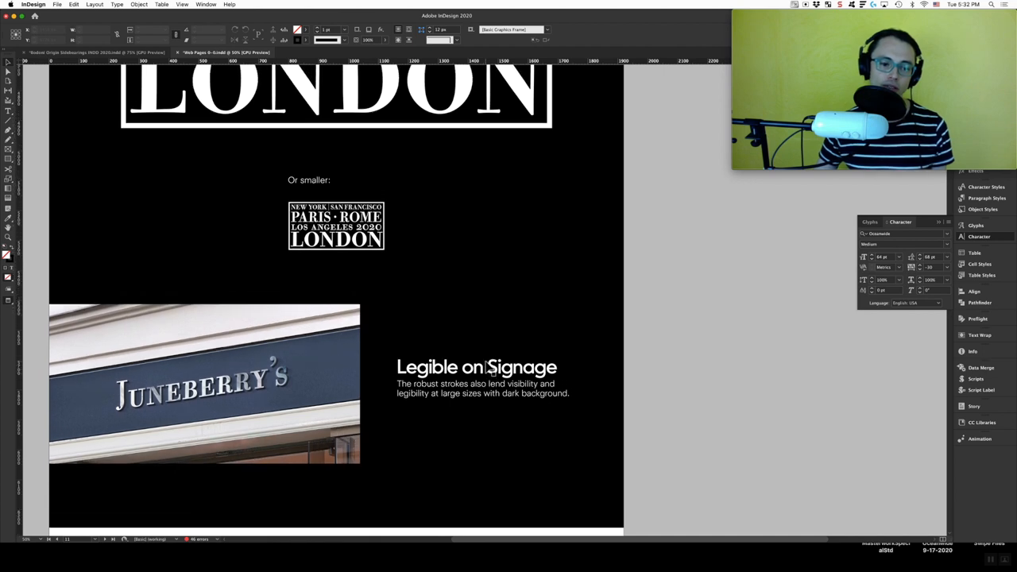
{"action": "scroll", "scroll_direction": "down", "scroll_amount": 3}
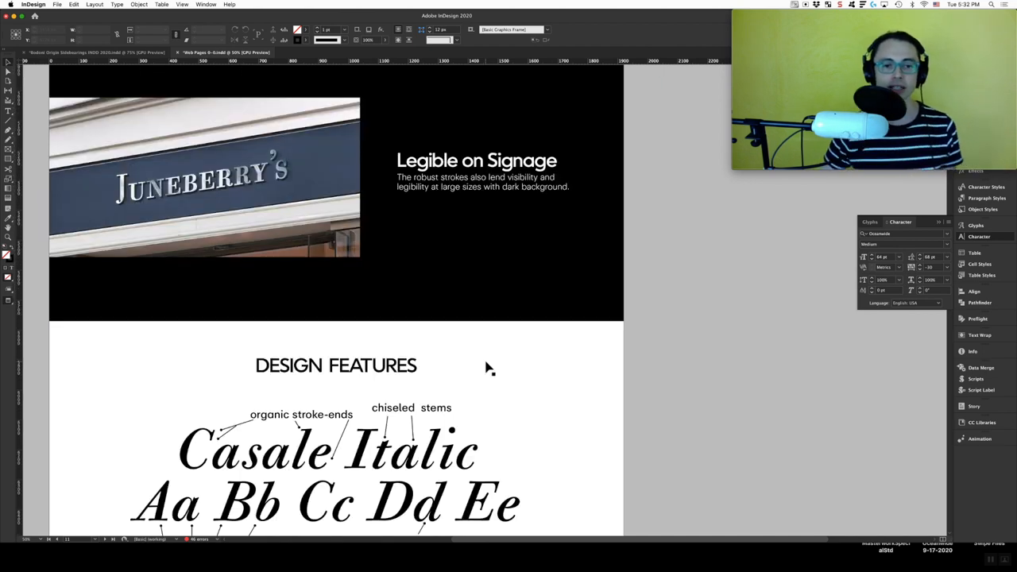